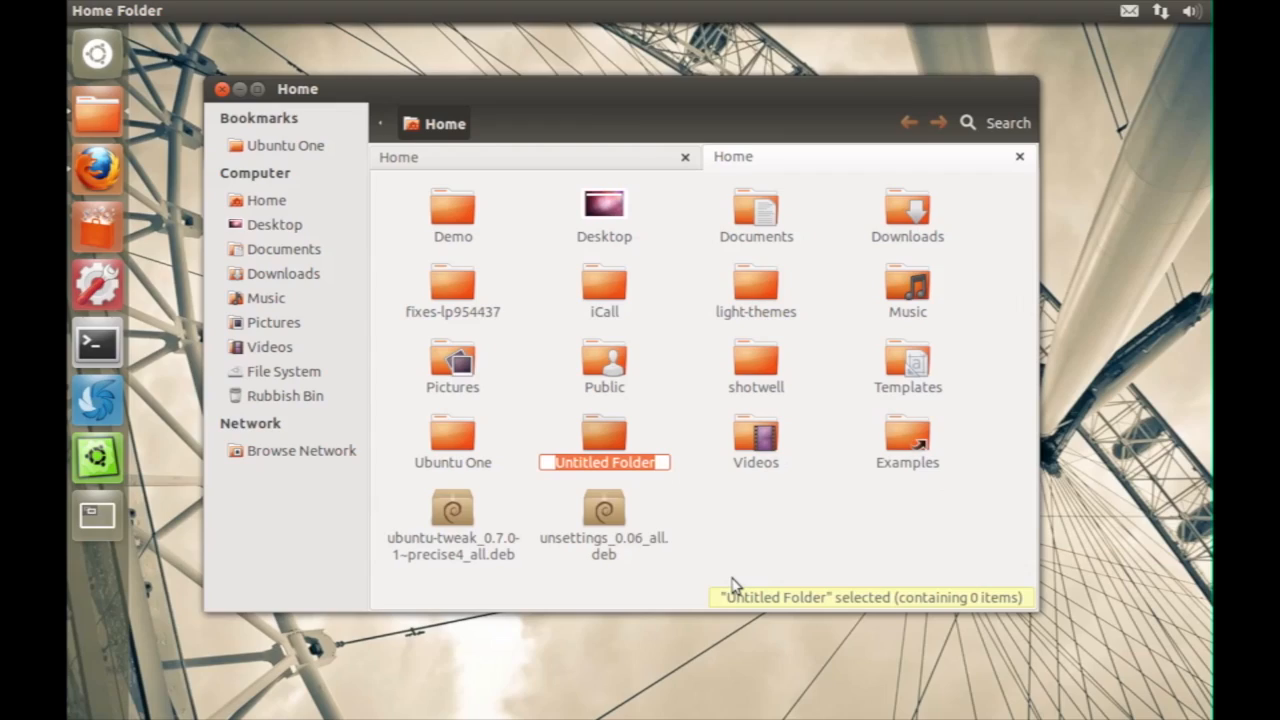
Step: Rename the new untitled folder in Home to 'example'
type("example")
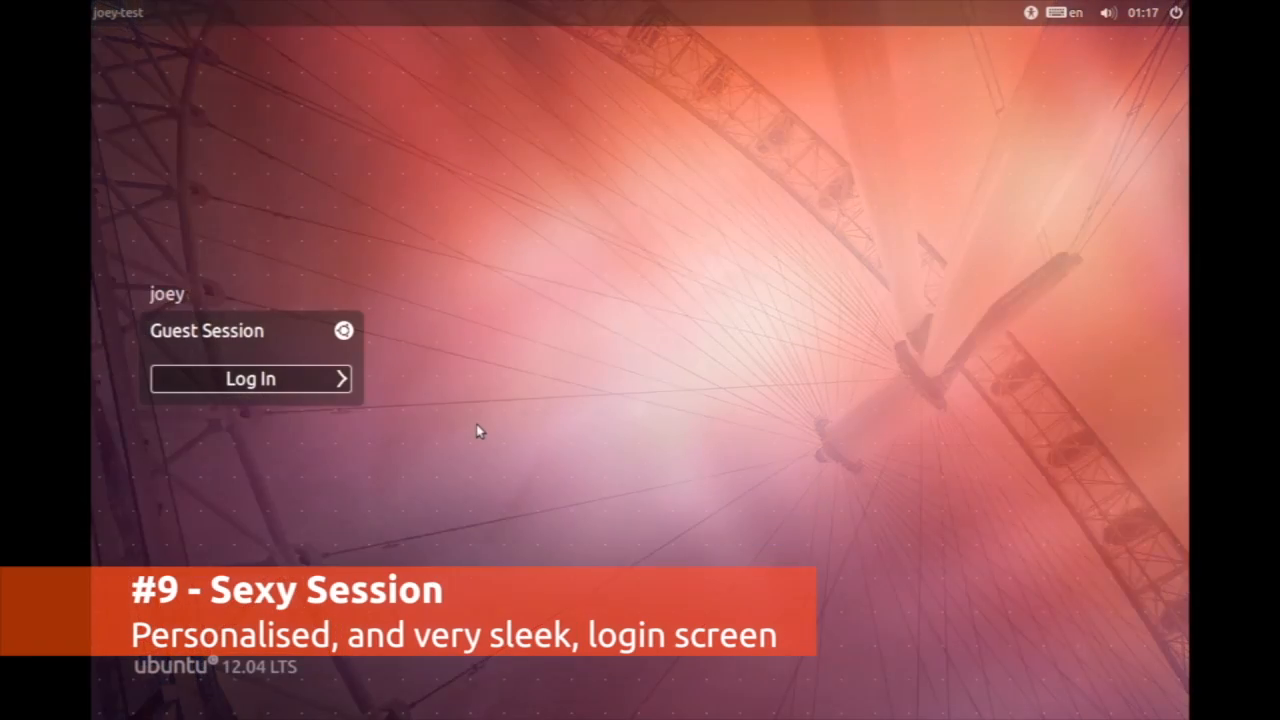
Step: Select the user account instead of Guest Session so its password prompt appears
left_click(167, 293)
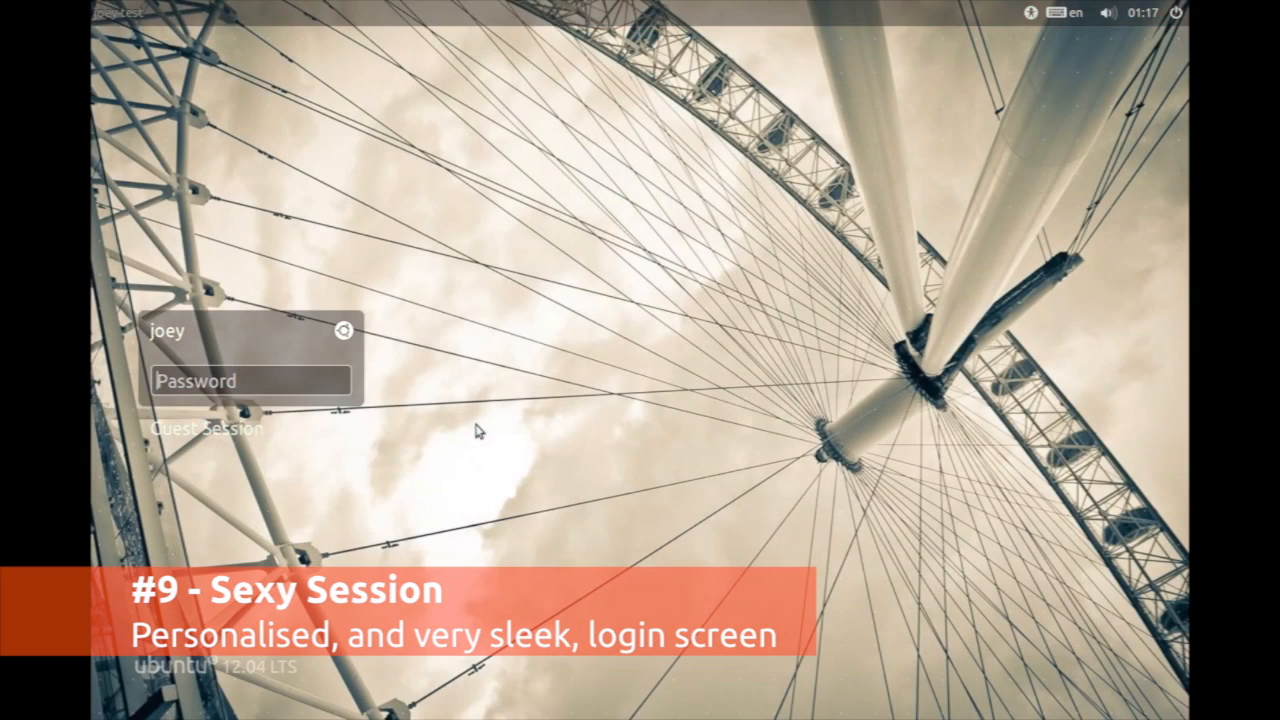
left_click(344, 330)
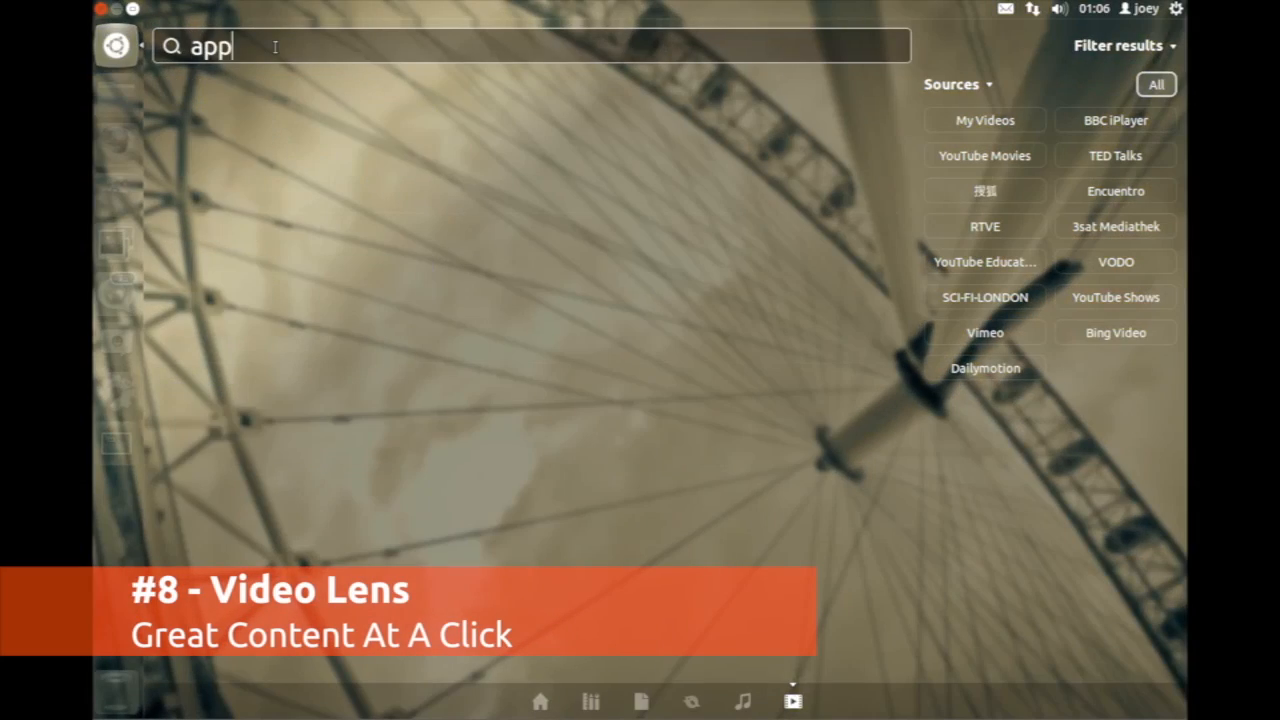
Step: Search the Video lens for 'apprentice', then 'romans', to bring up Meet the Romans online
type("rentice")
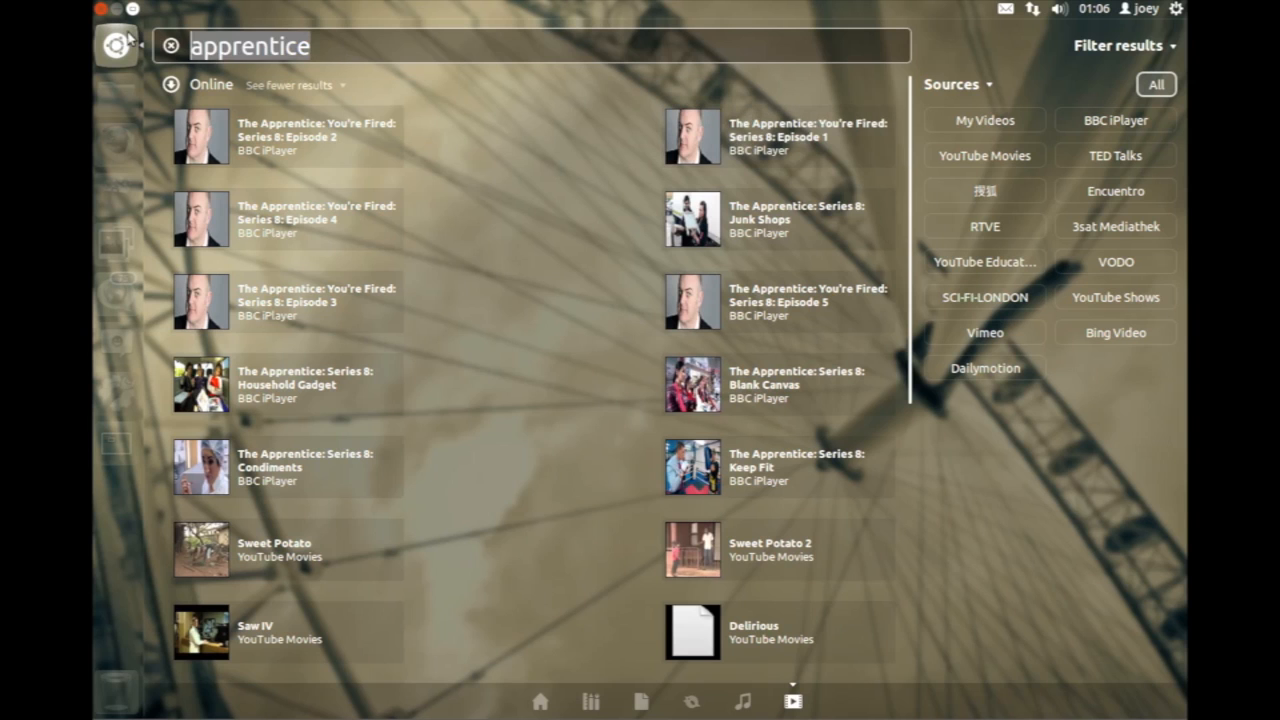
type("romans")
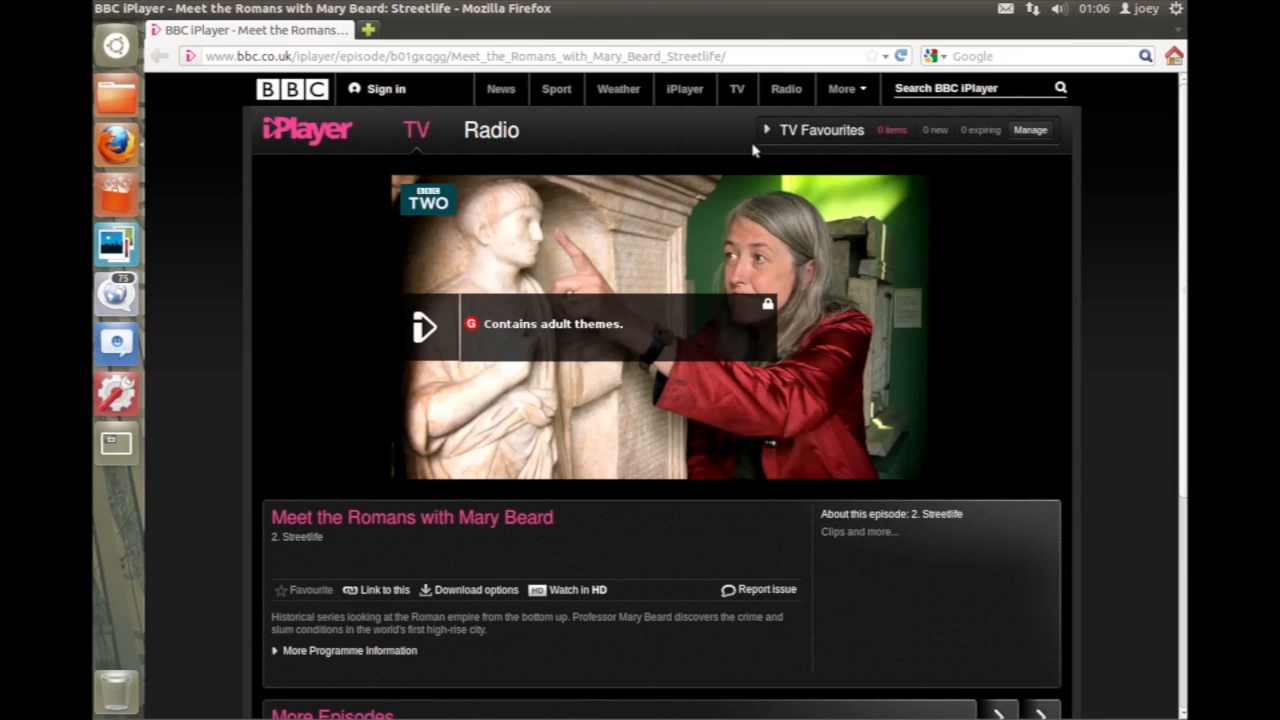
Step: Show the Launcher quicklists for the Dash lenses, Gwibber and another application
left_click(33, 61)
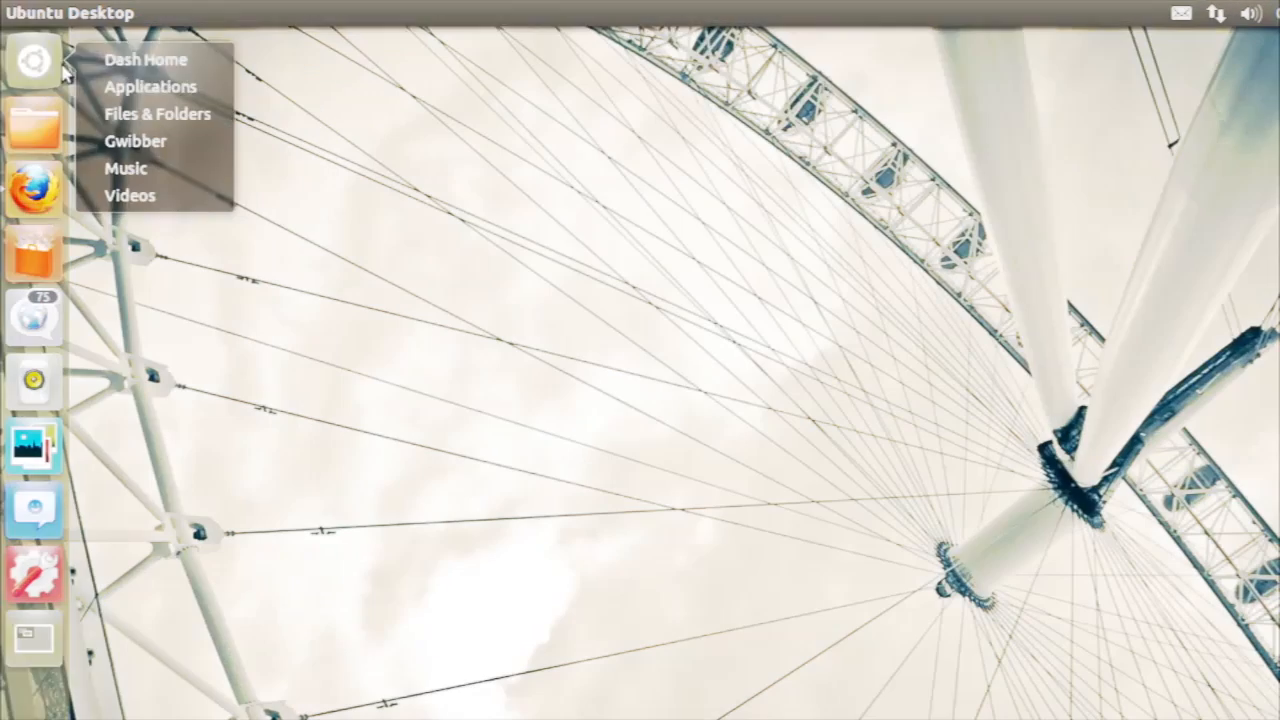
right_click(33, 125)
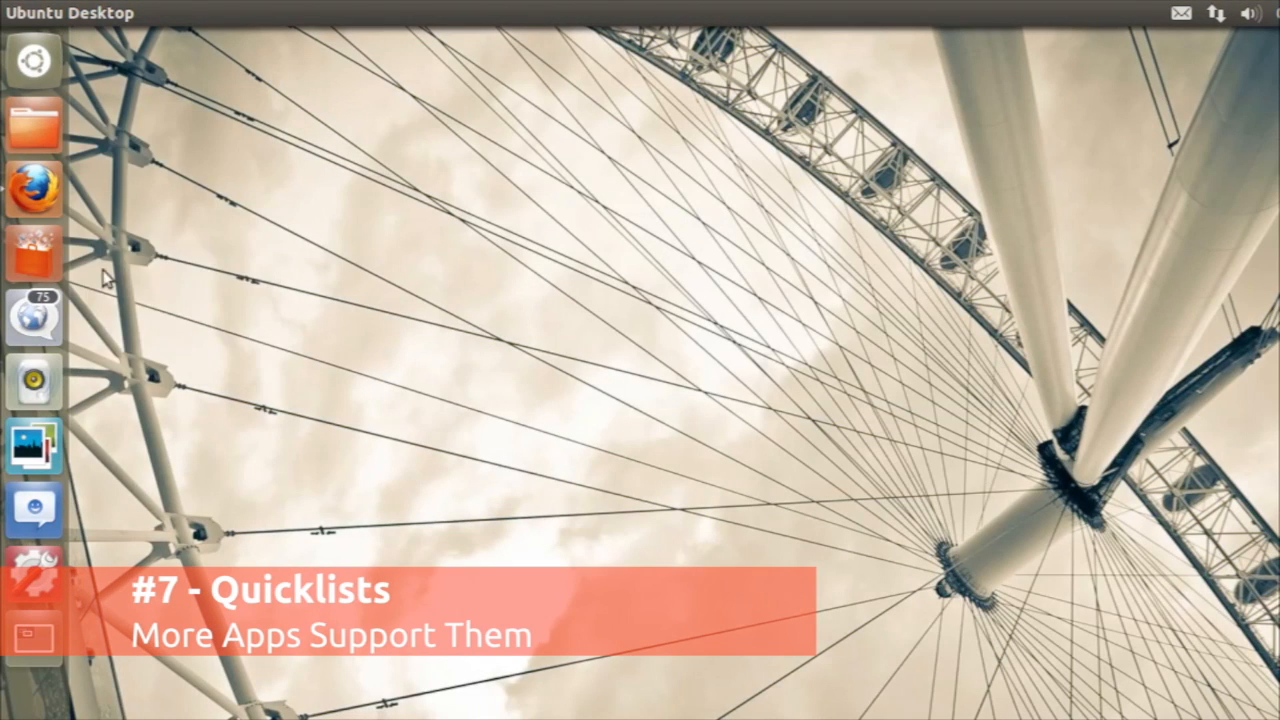
right_click(33, 316)
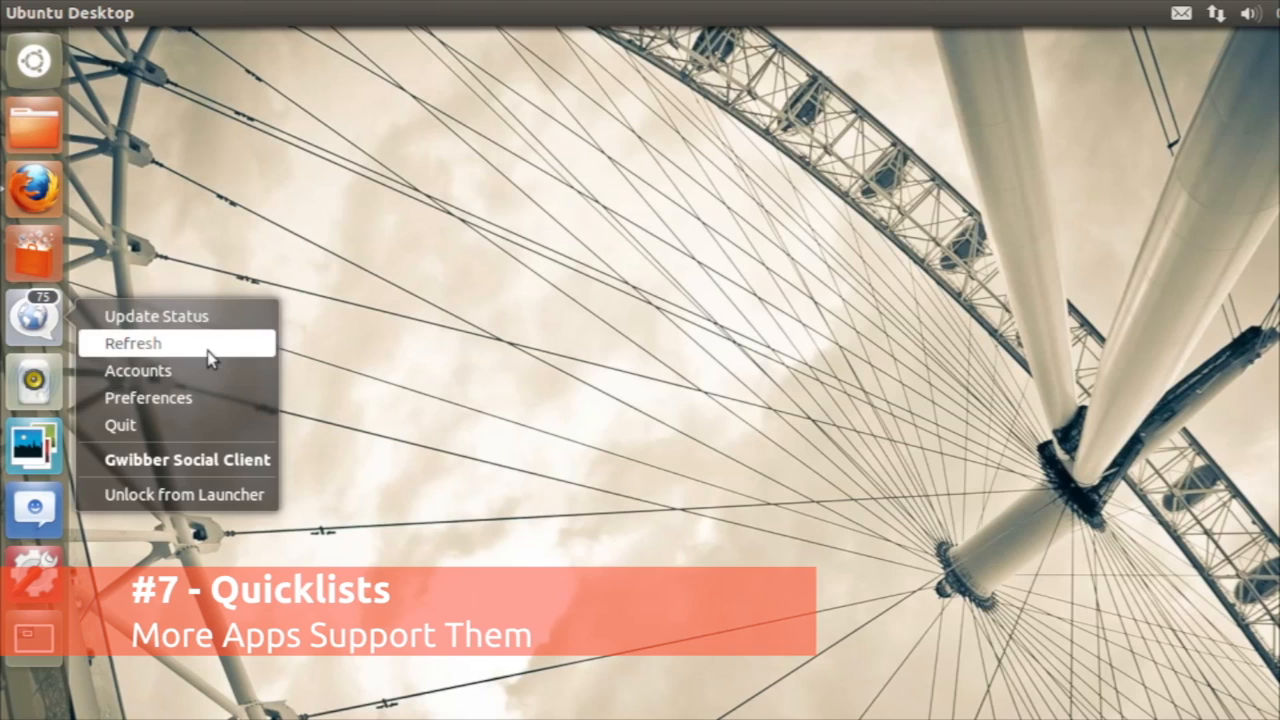
right_click(34, 382)
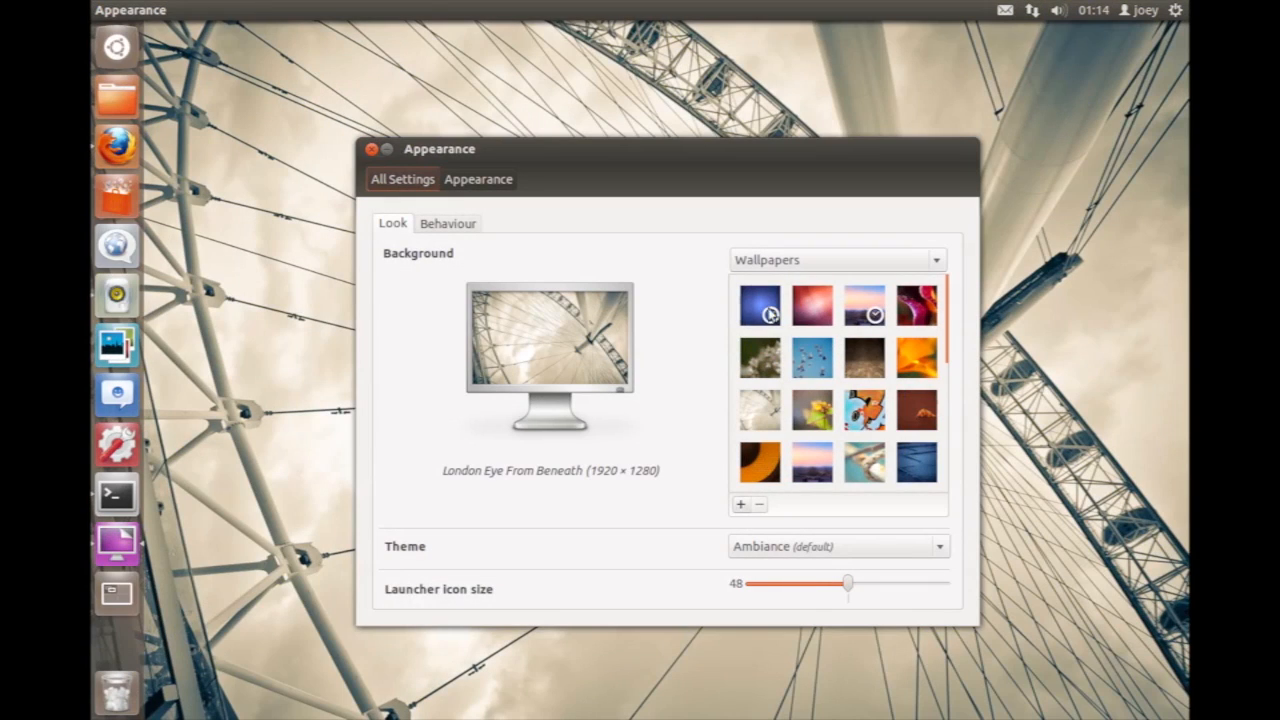
Step: Switch the wallpaper to Golden Bloom, then Flocking, and control music playback from the Dash
left_click(916, 357)
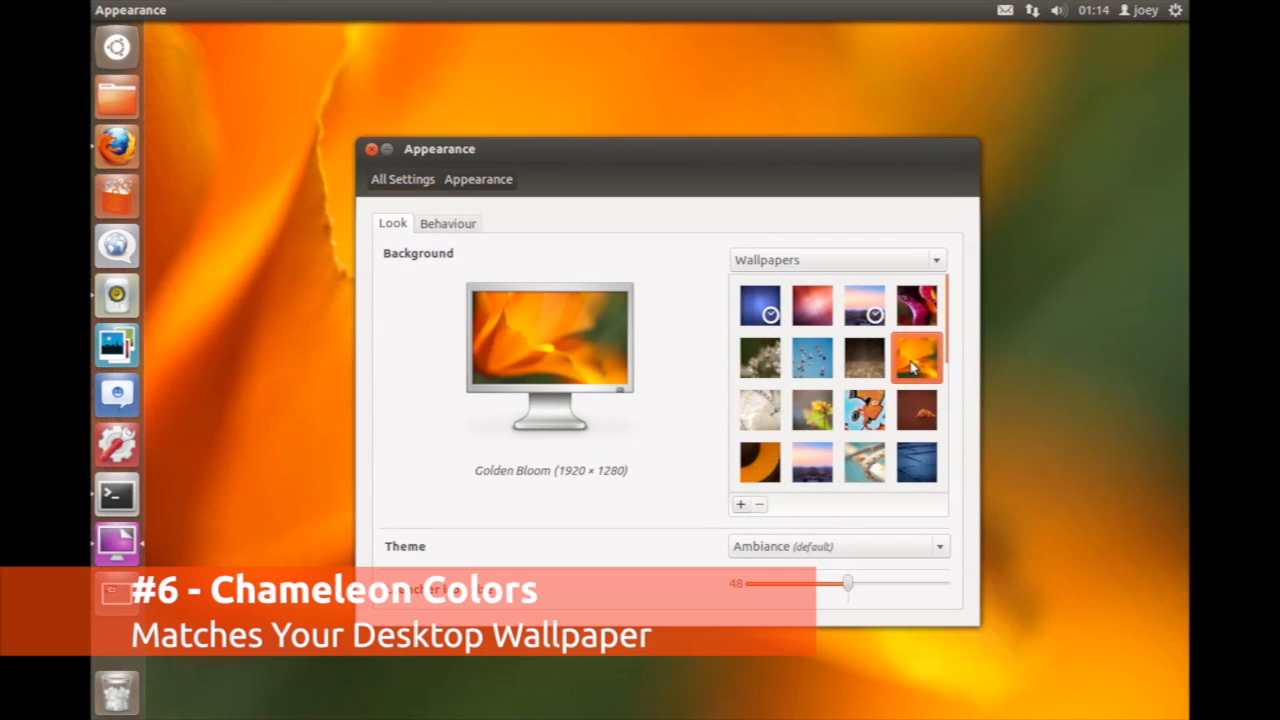
mouse_move(116, 47)
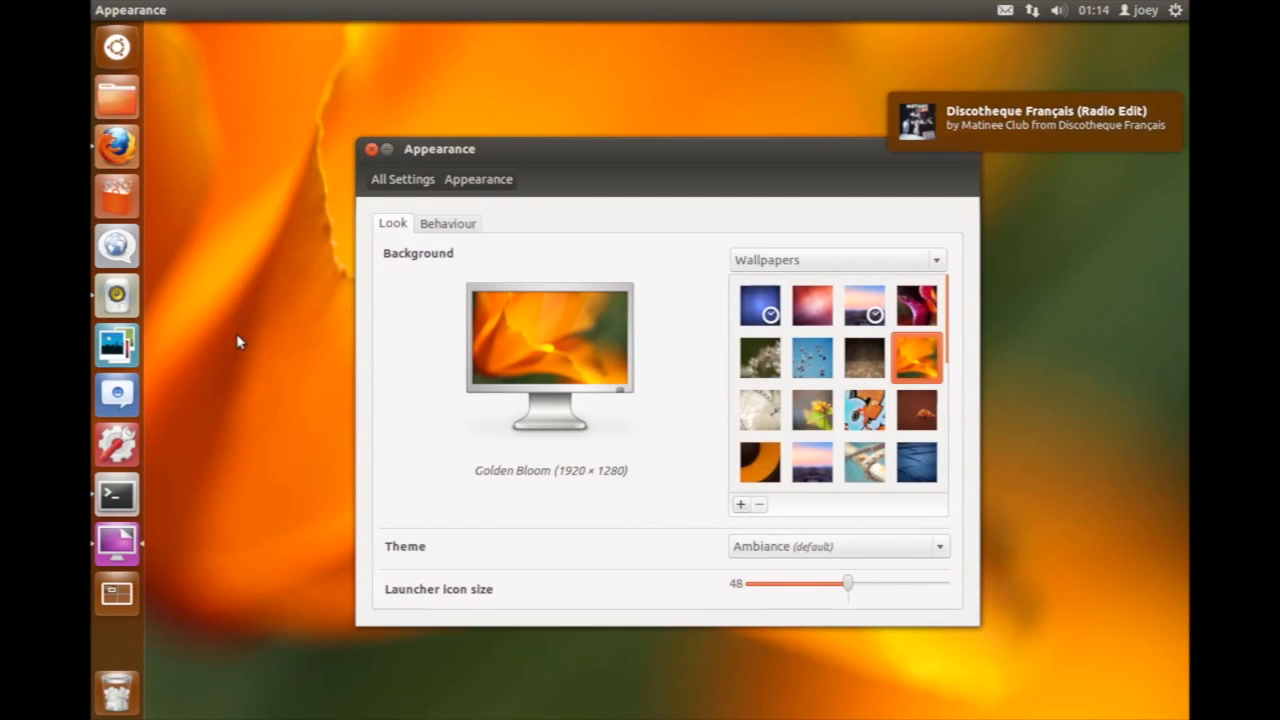
left_click(811, 357)
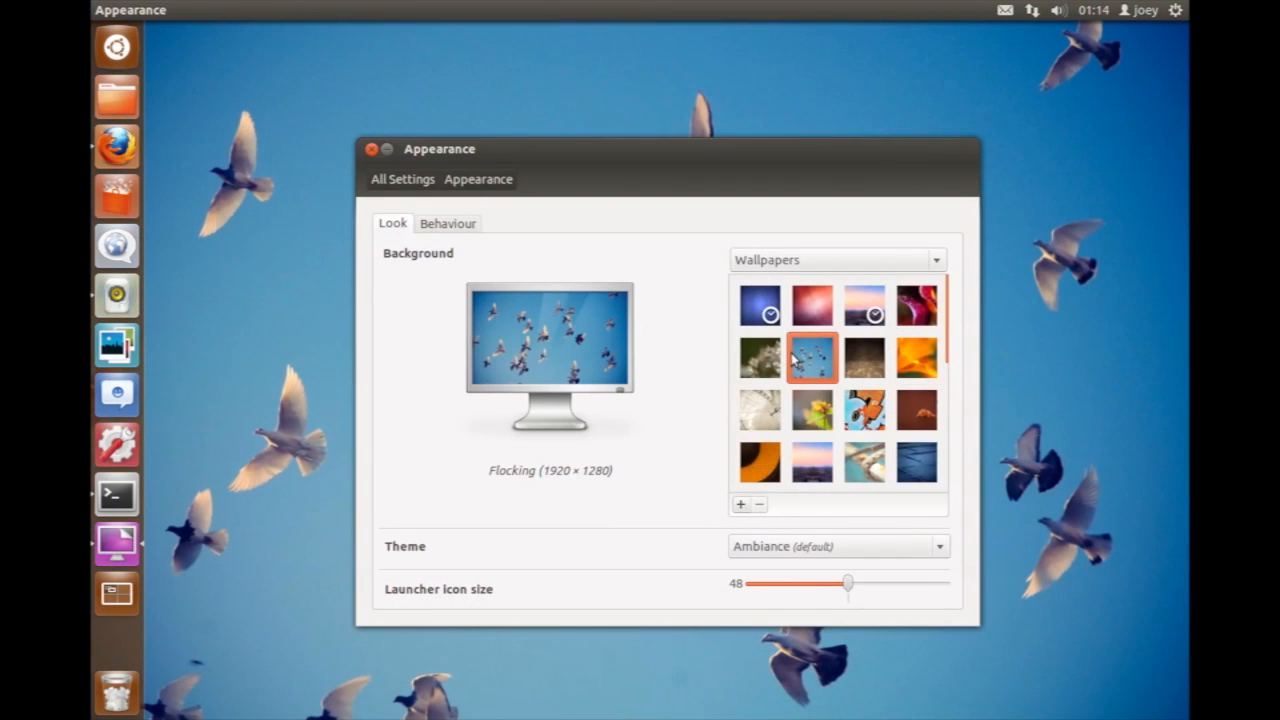
left_click(117, 47)
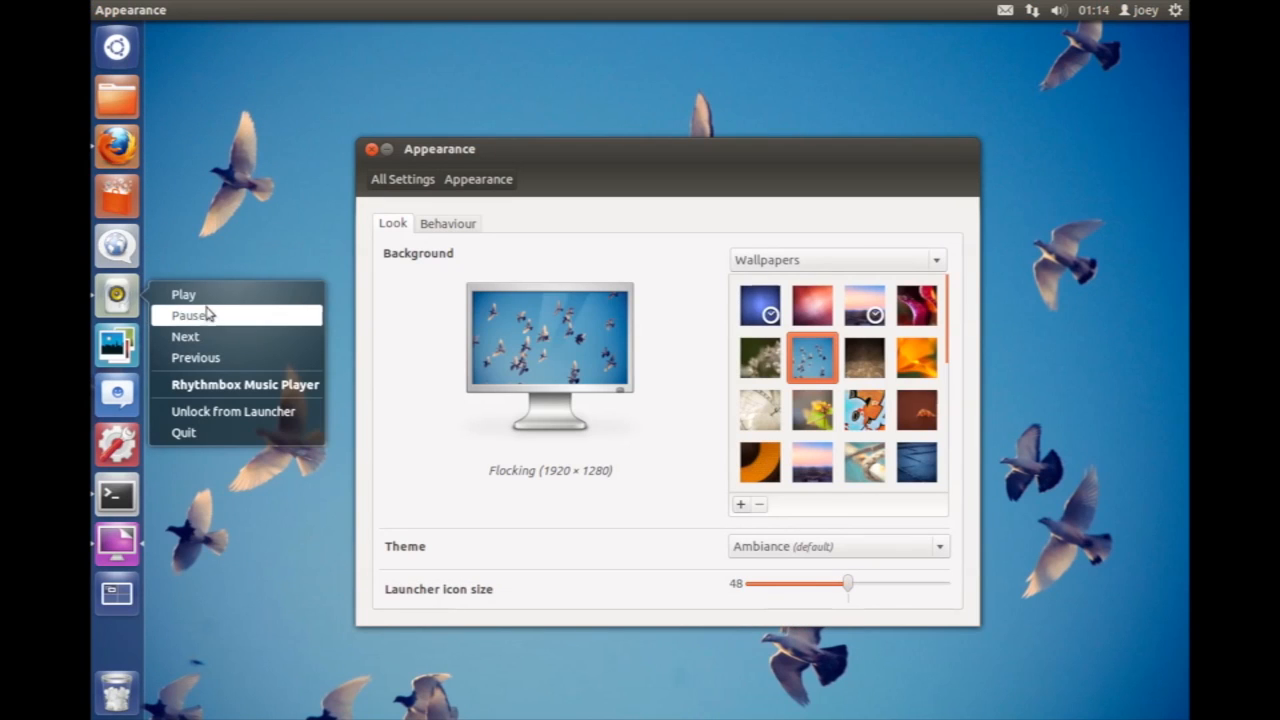
left_click(183, 294)
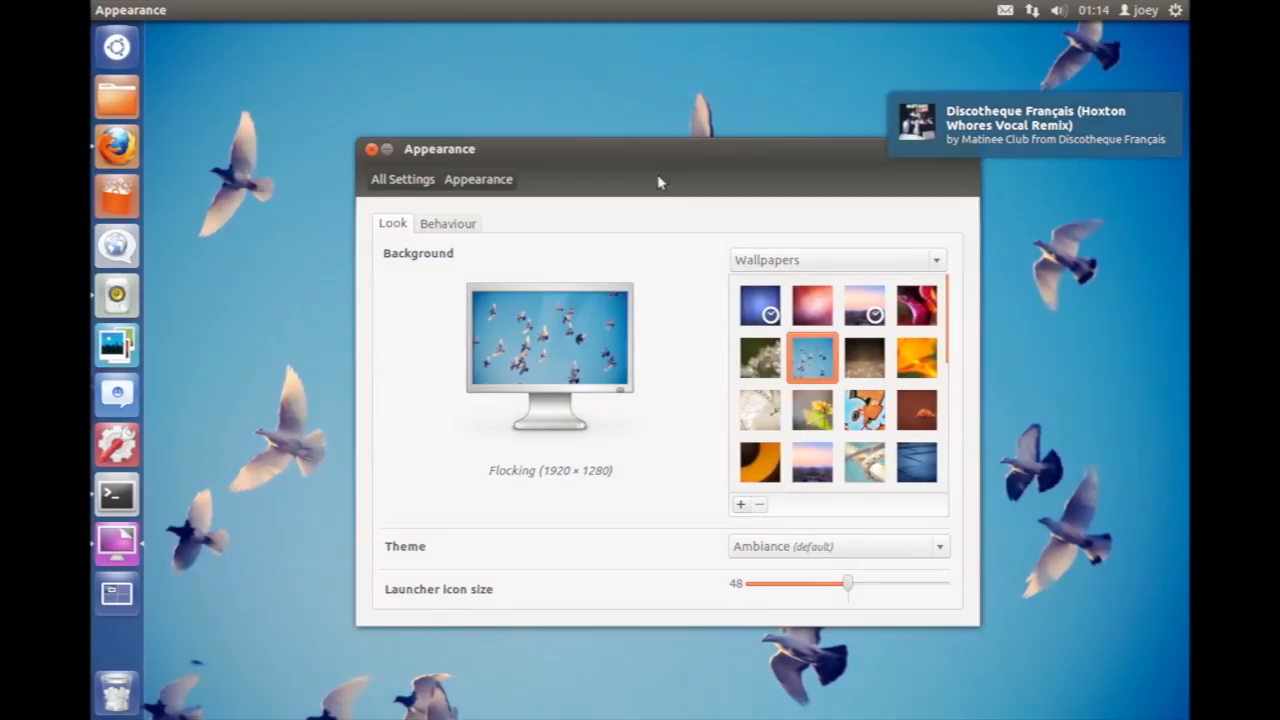
Step: Show the Dash home overview, expanding and collapsing the recent apps and downloads lists
left_click(116, 47)
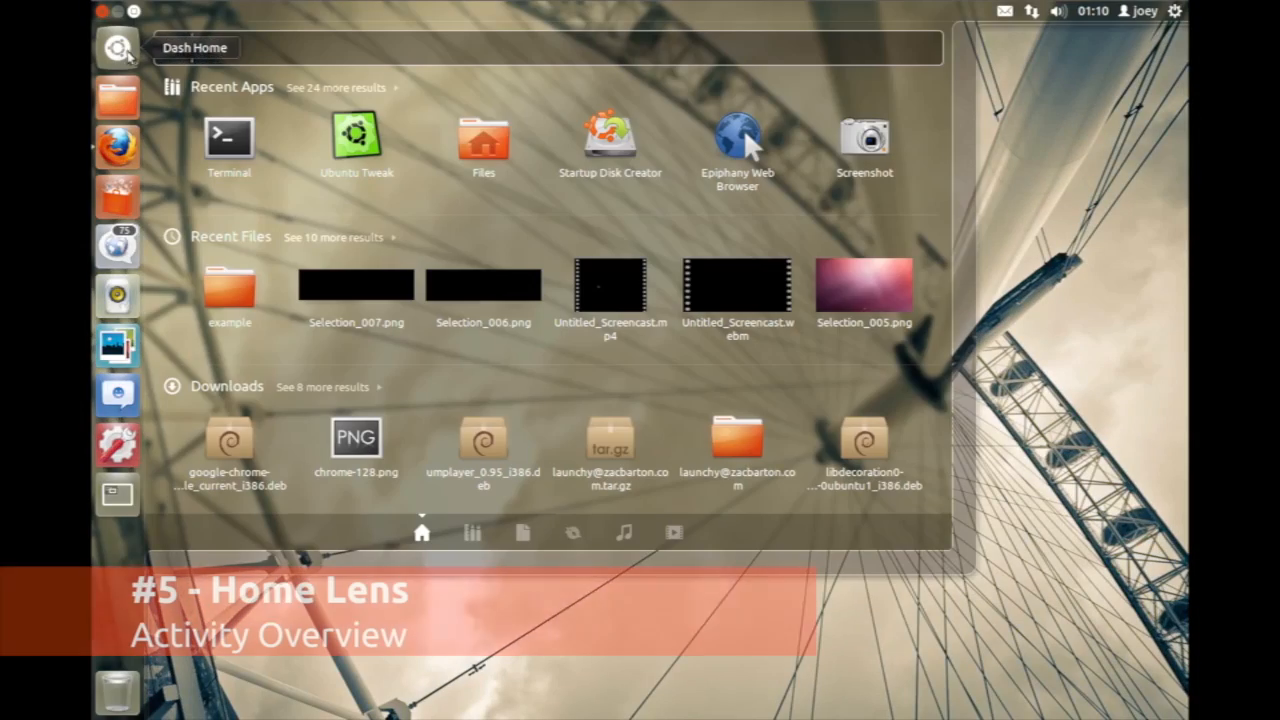
left_click(333, 237)
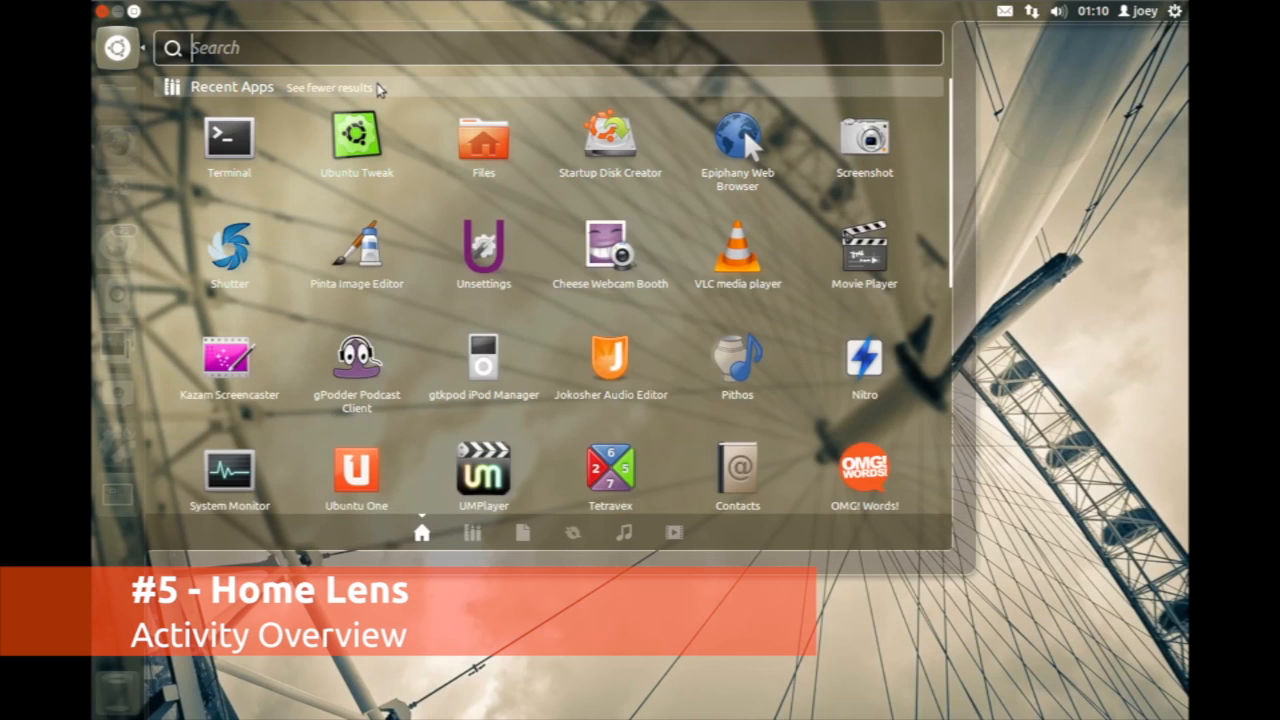
left_click(329, 87)
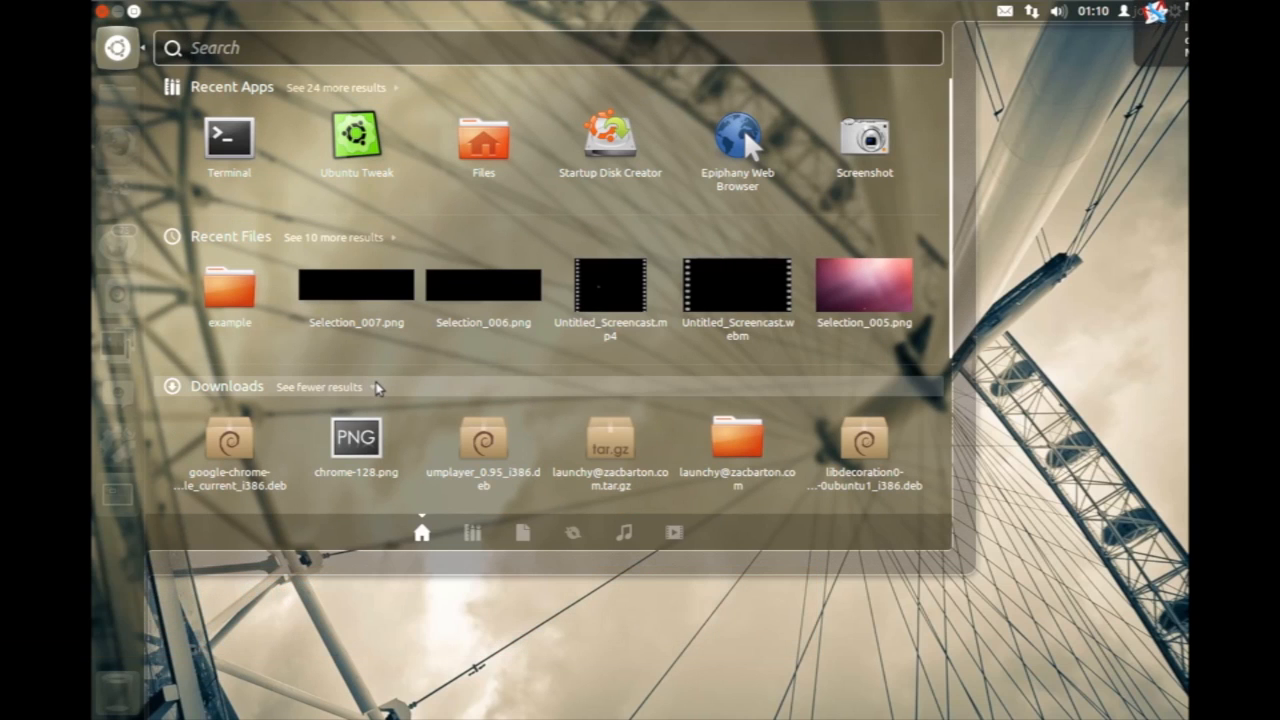
left_click(345, 387)
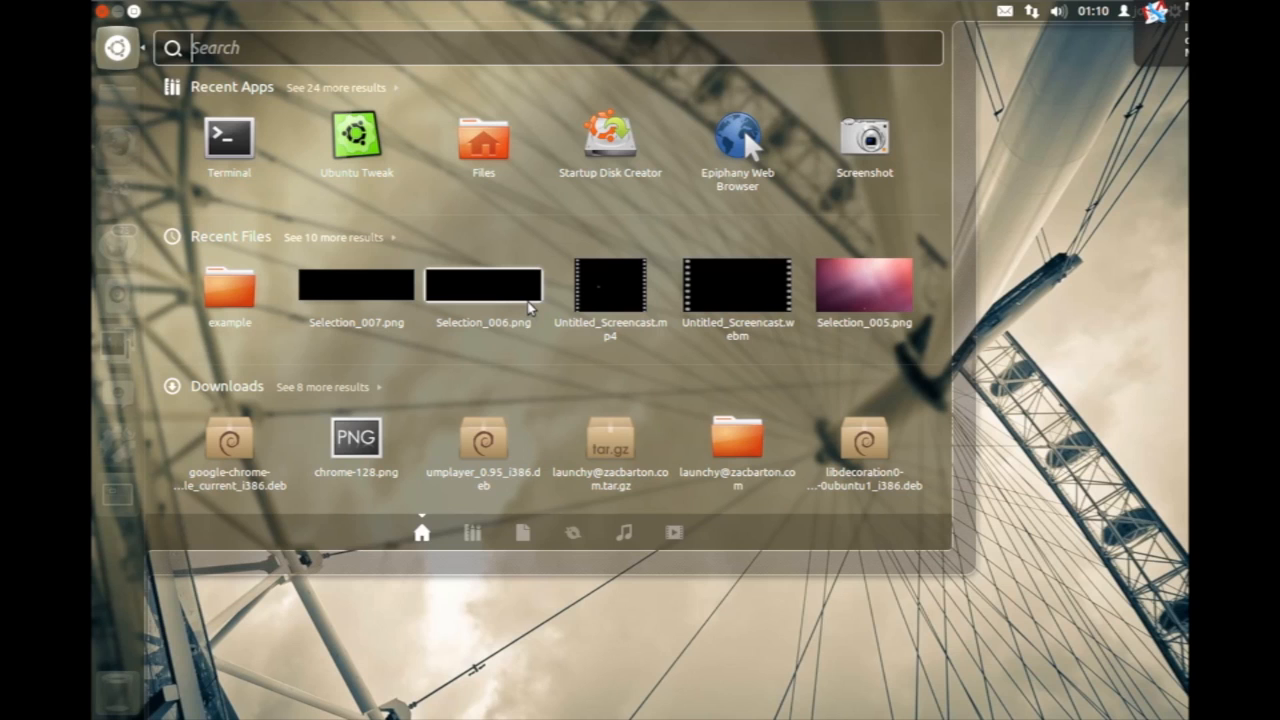
mouse_move(508, 298)
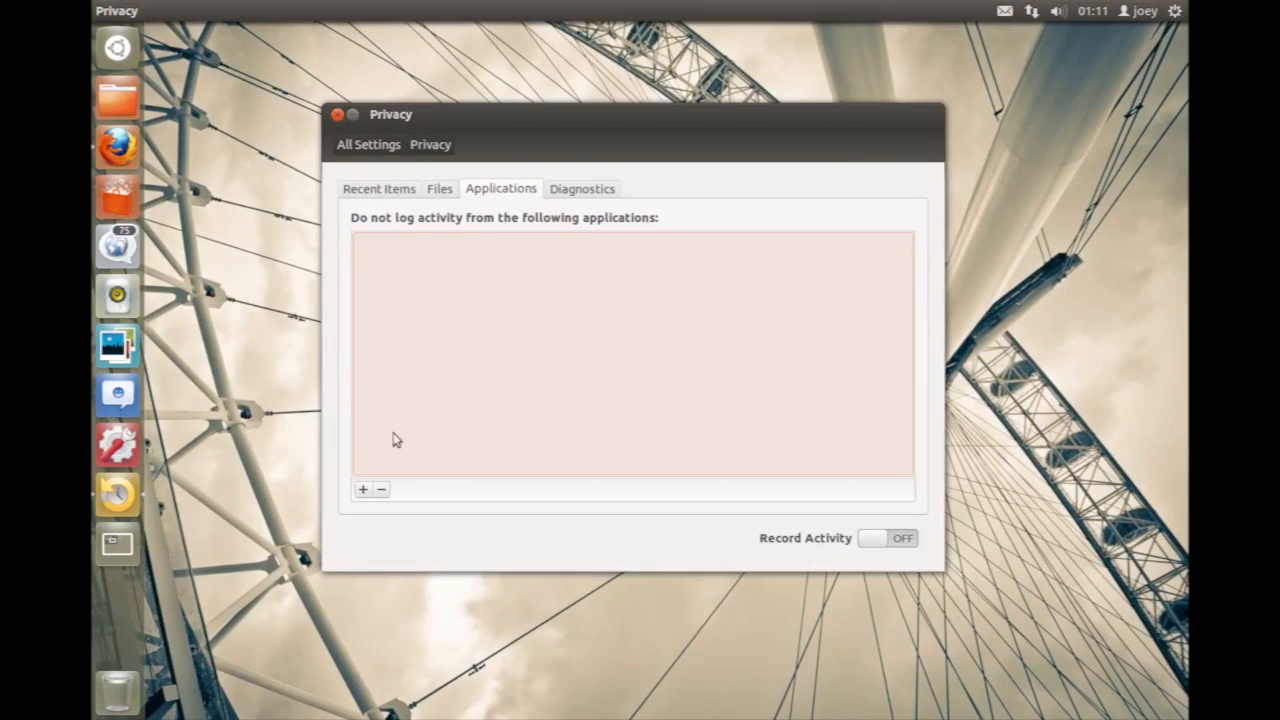
Step: Exclude Empathy from activity logging and switch Record Activity on
left_click(362, 489)
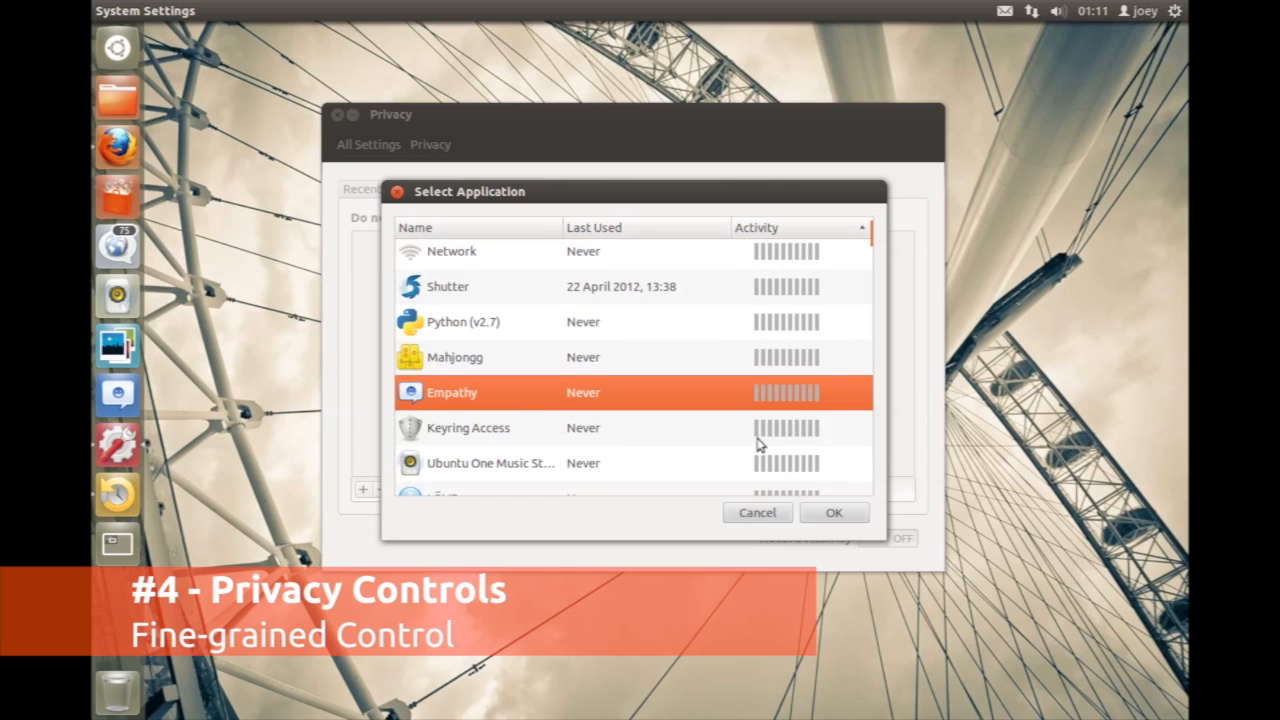
left_click(834, 512)
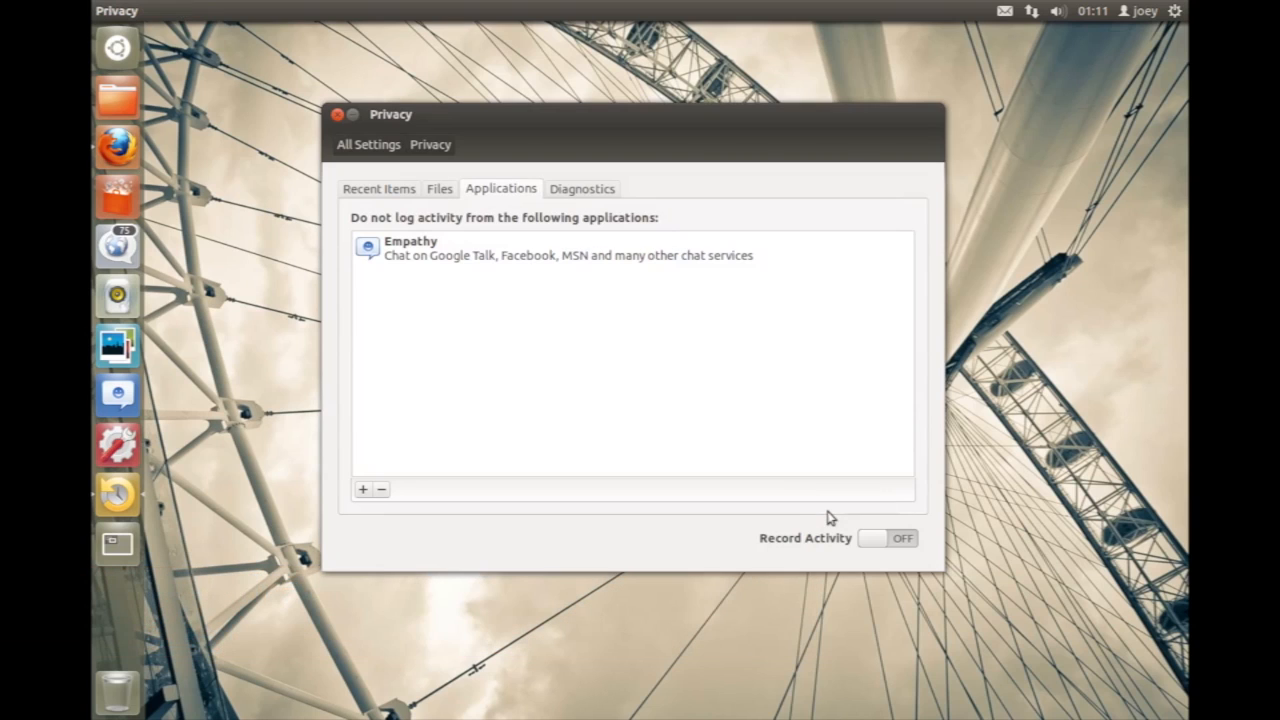
left_click(630, 248)
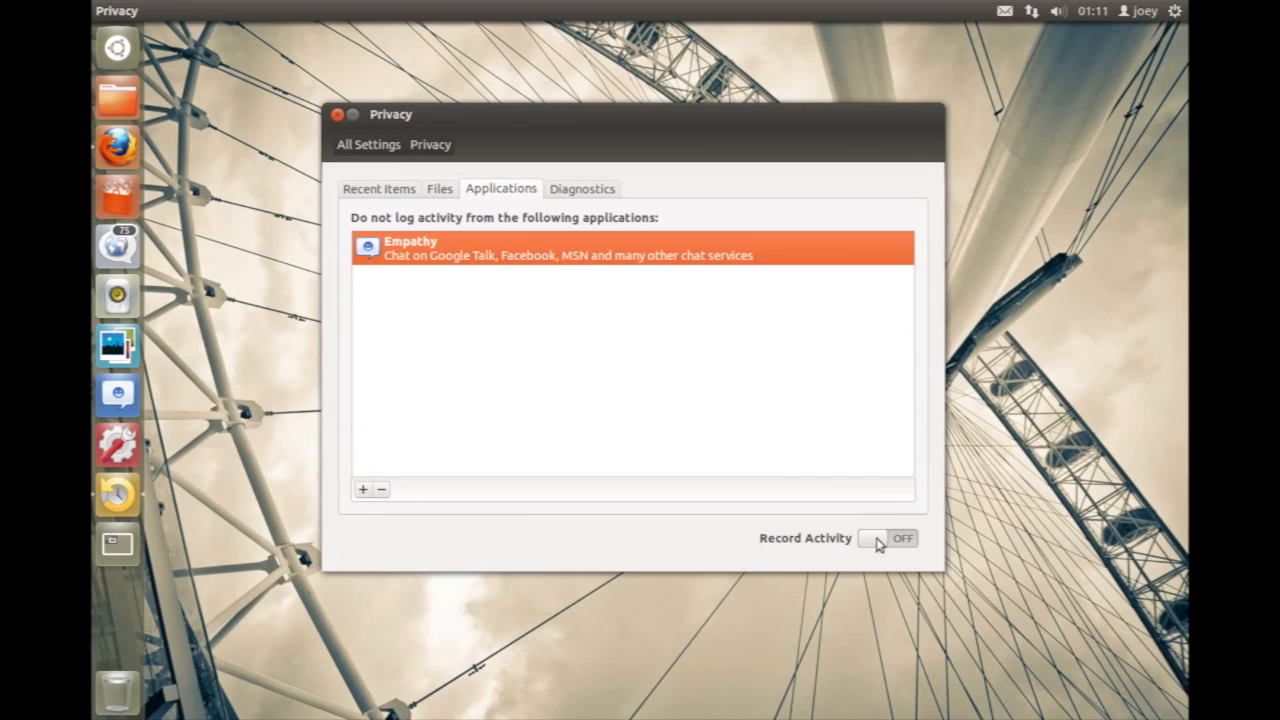
left_click(581, 188)
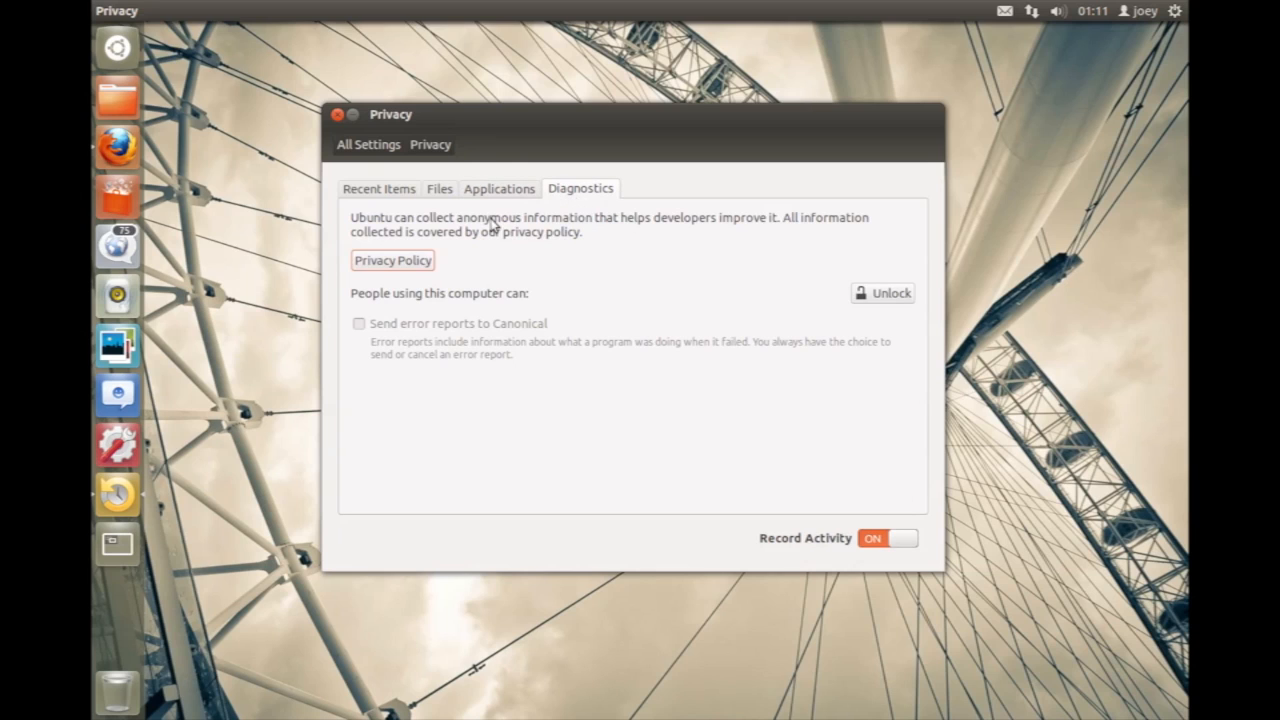
mouse_move(429, 195)
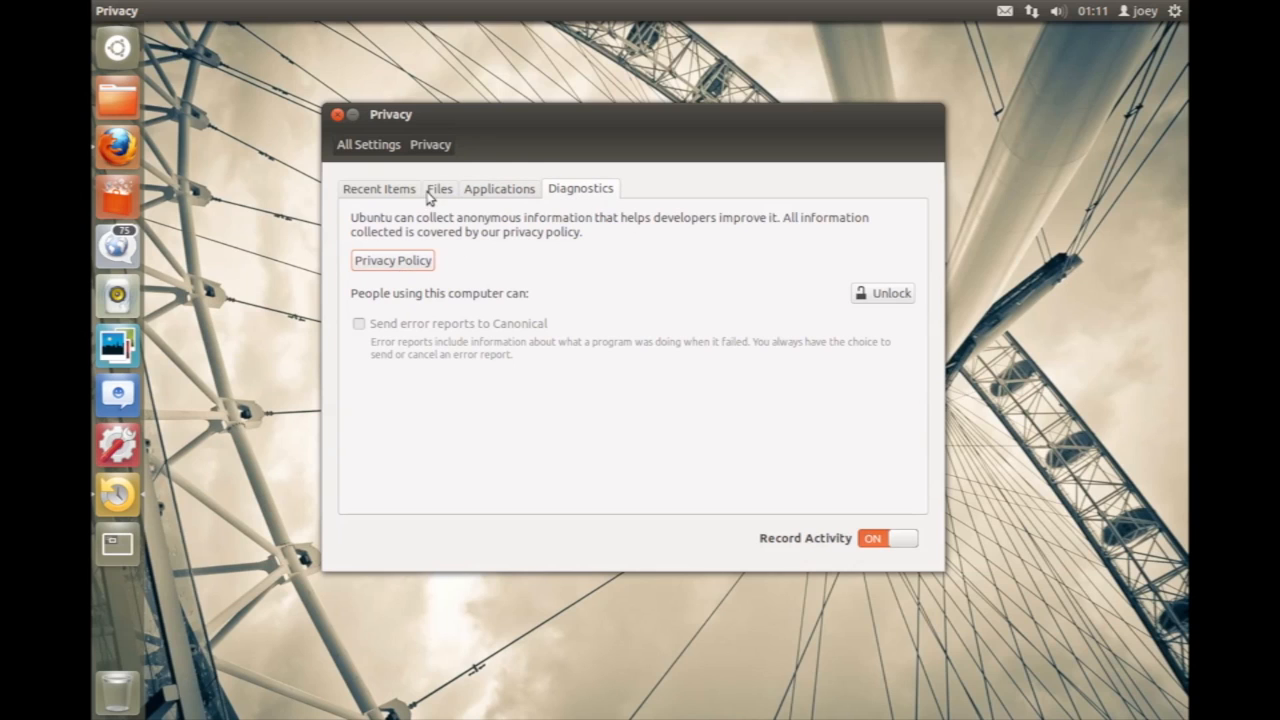
Step: On the Files tab, start adding the Videos folder to the recording exclusions
left_click(440, 189)
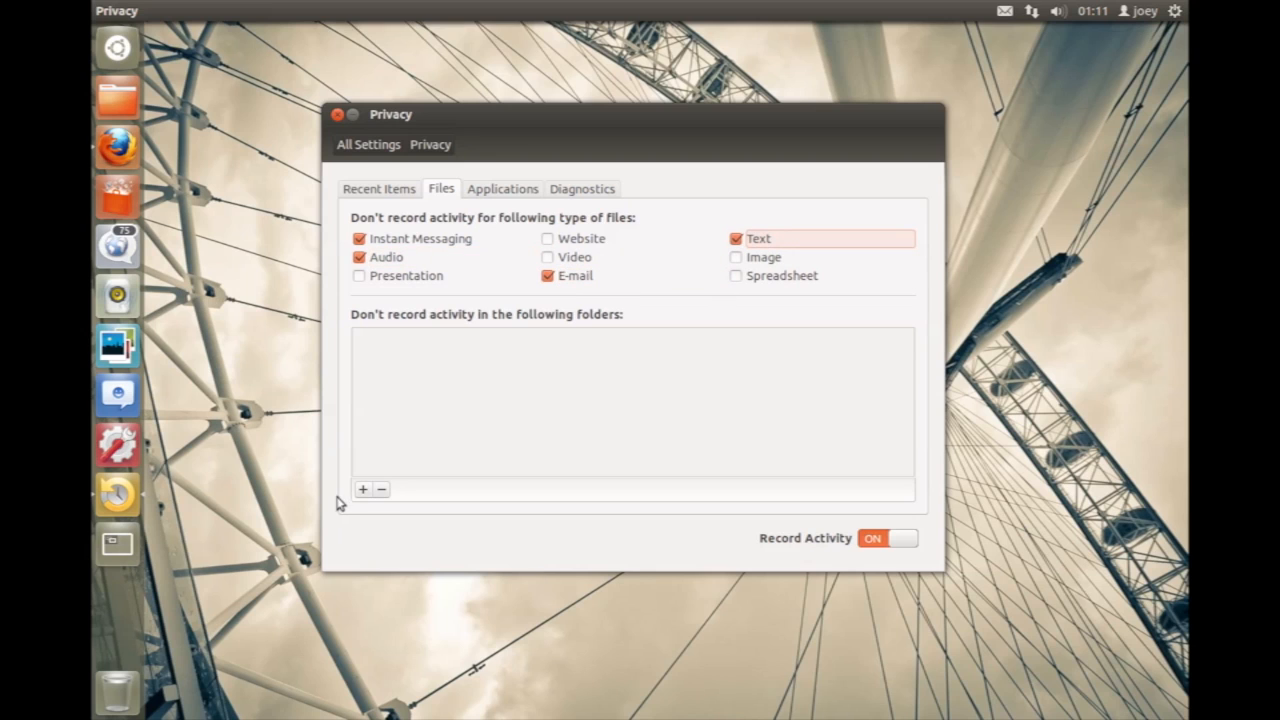
left_click(362, 489)
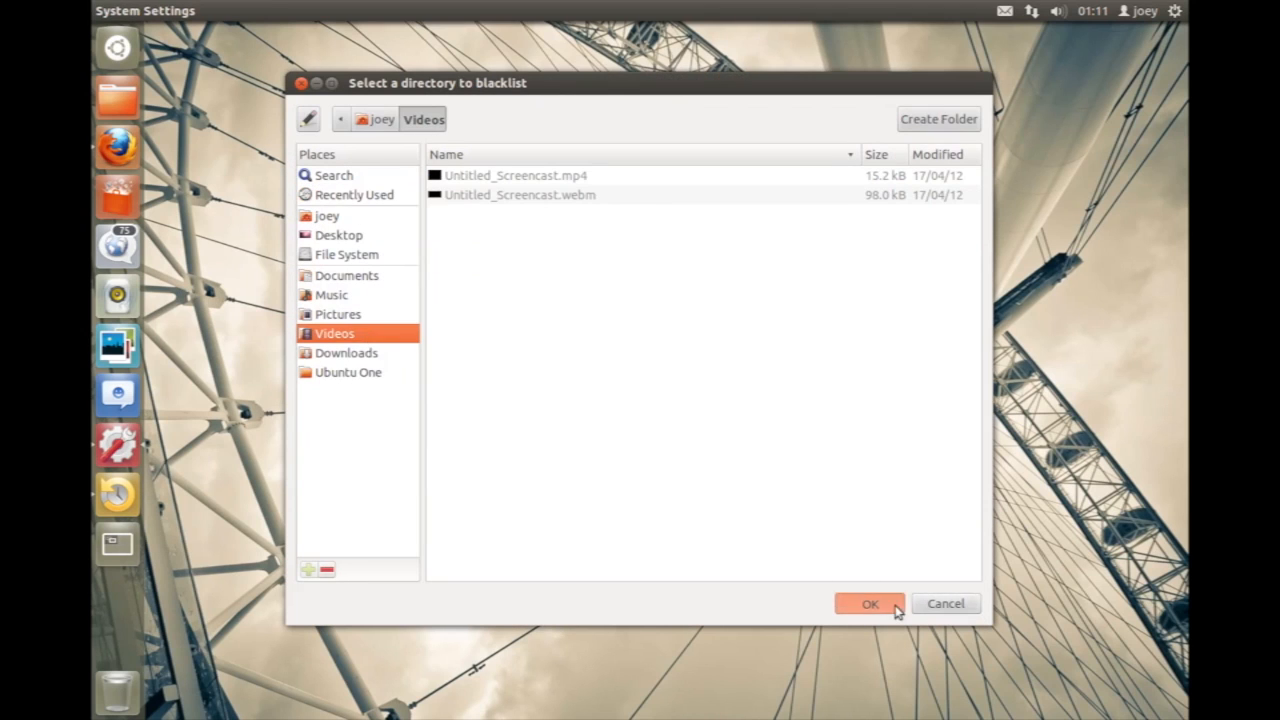
Step: Confirm excluding Videos, then forget activities from all time and delete the history
left_click(869, 603)
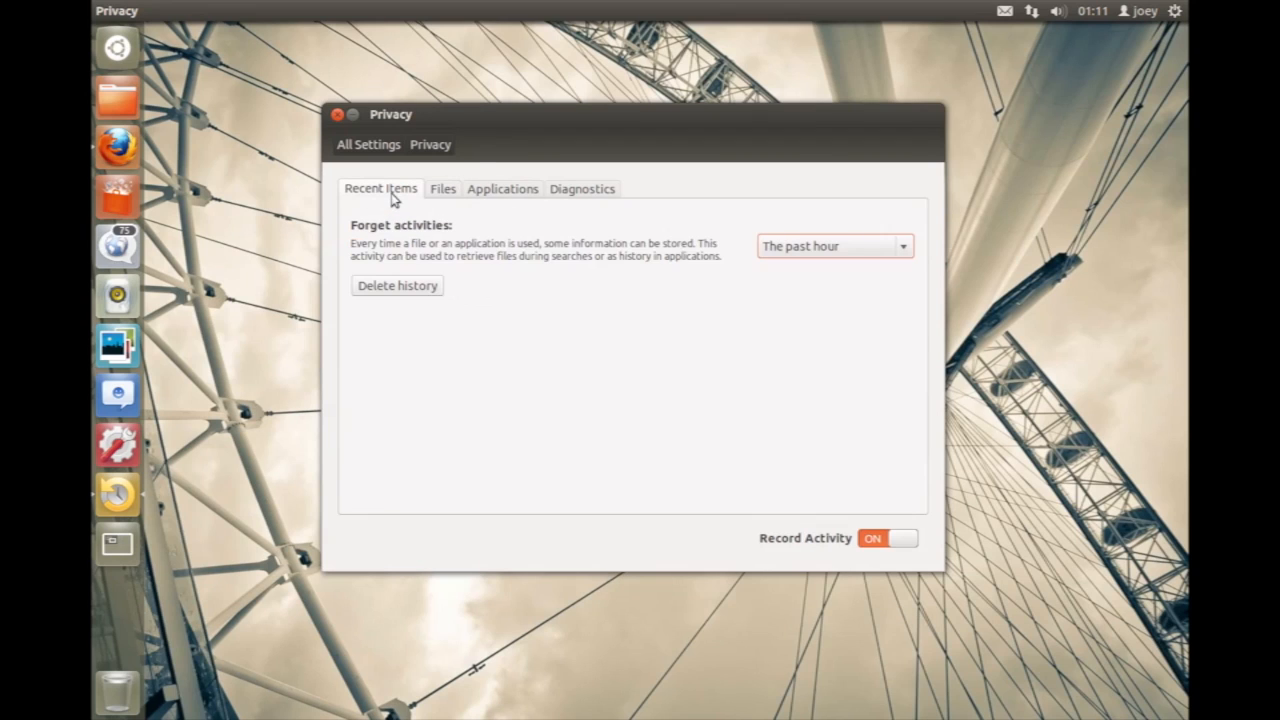
mouse_move(212, 94)
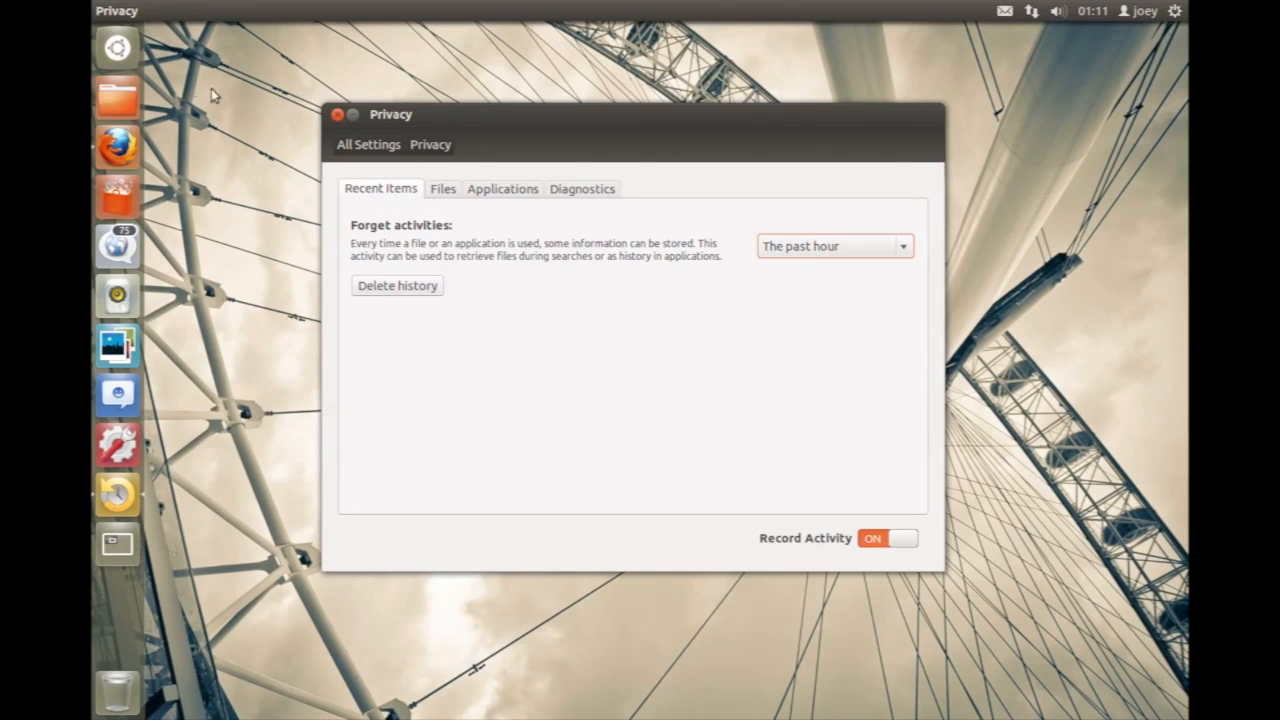
left_click(117, 48)
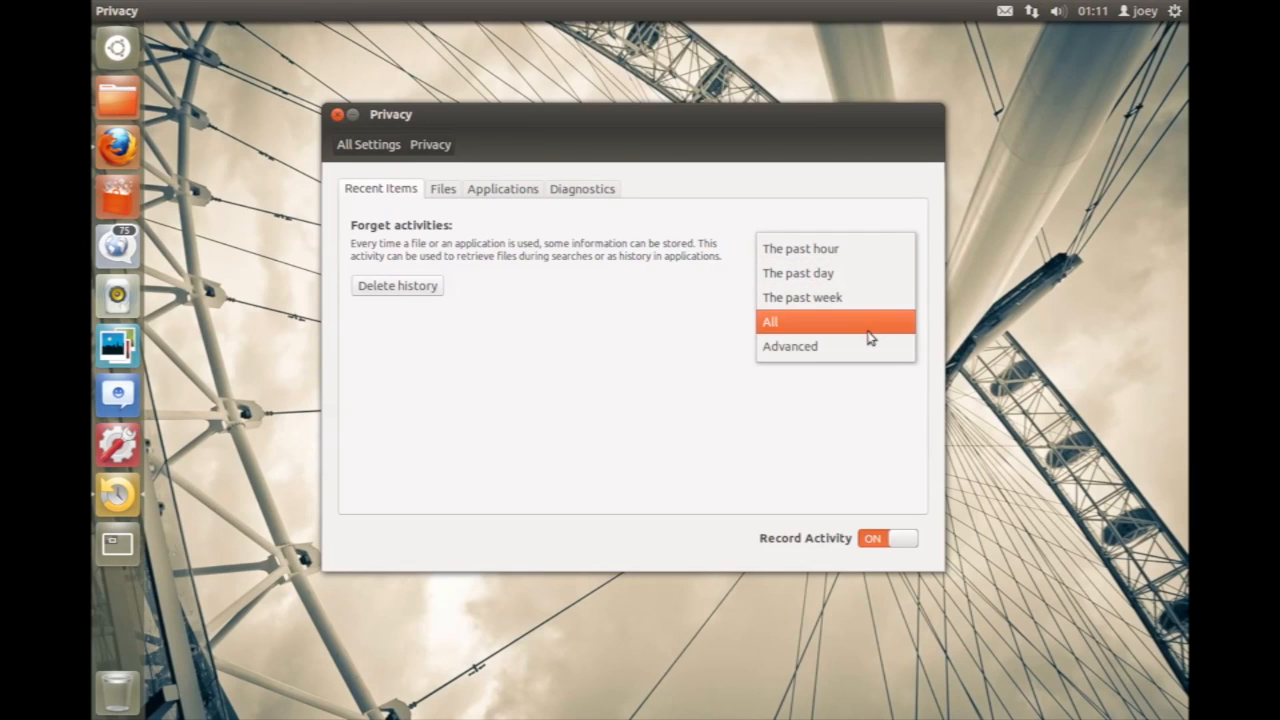
left_click(396, 285)
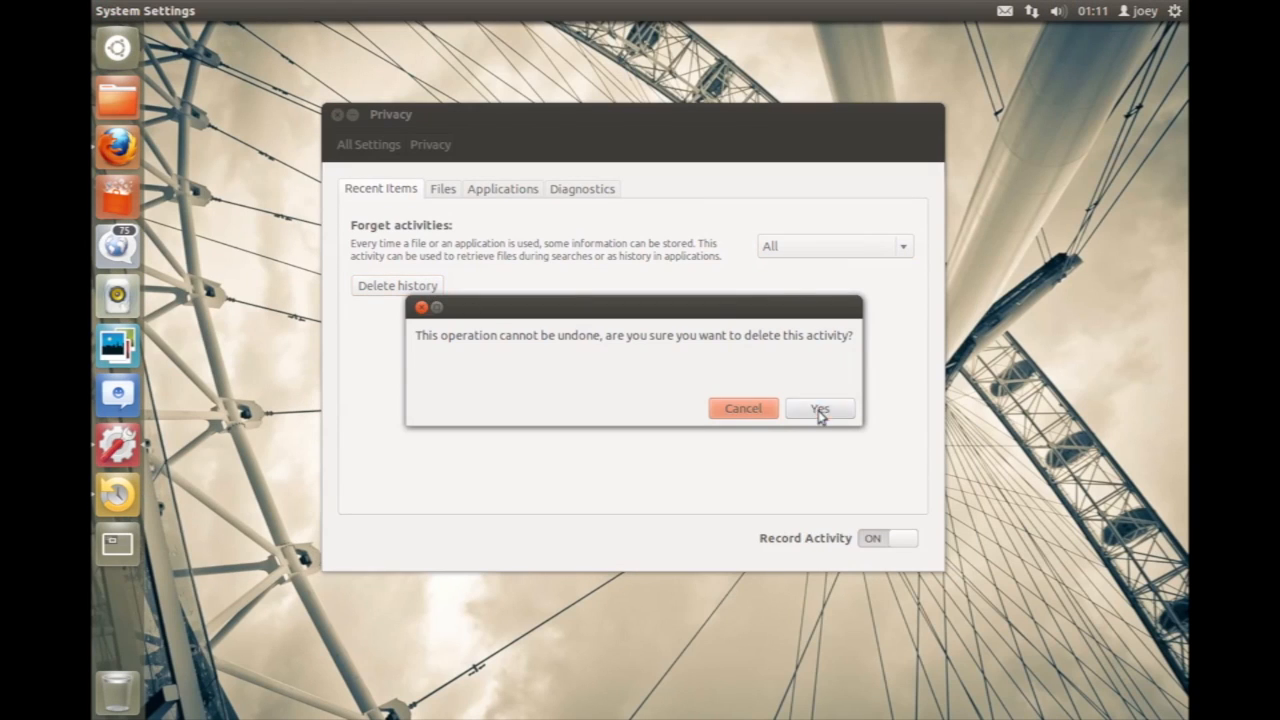
left_click(819, 408)
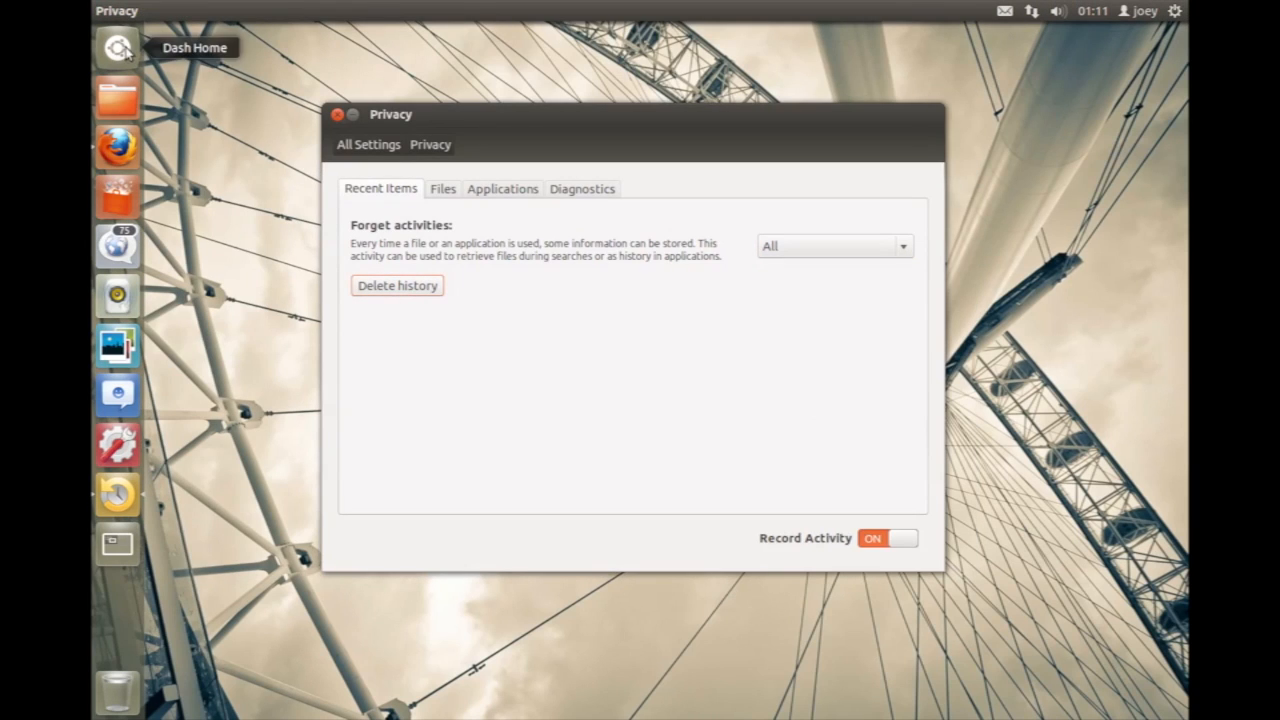
left_click(337, 114)
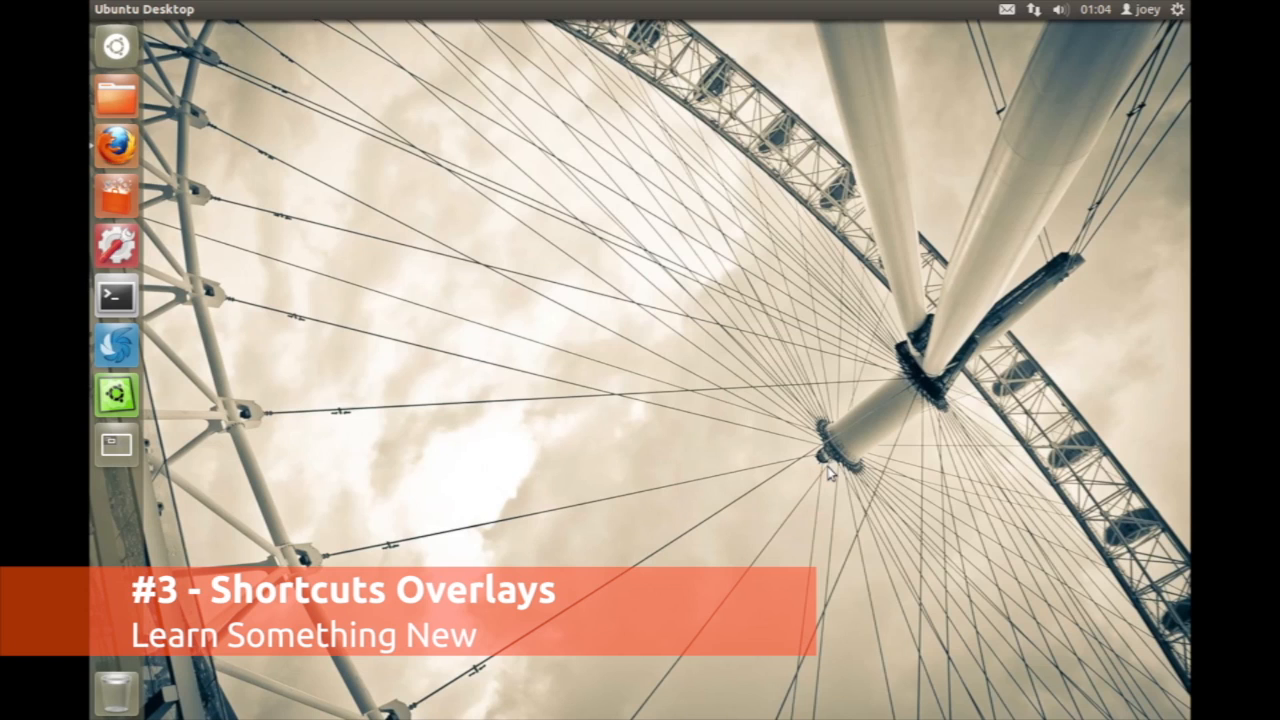
Step: Hold Super to reveal the launcher shortcut numbers, then head to Software Centre's Internet category
key("Super")
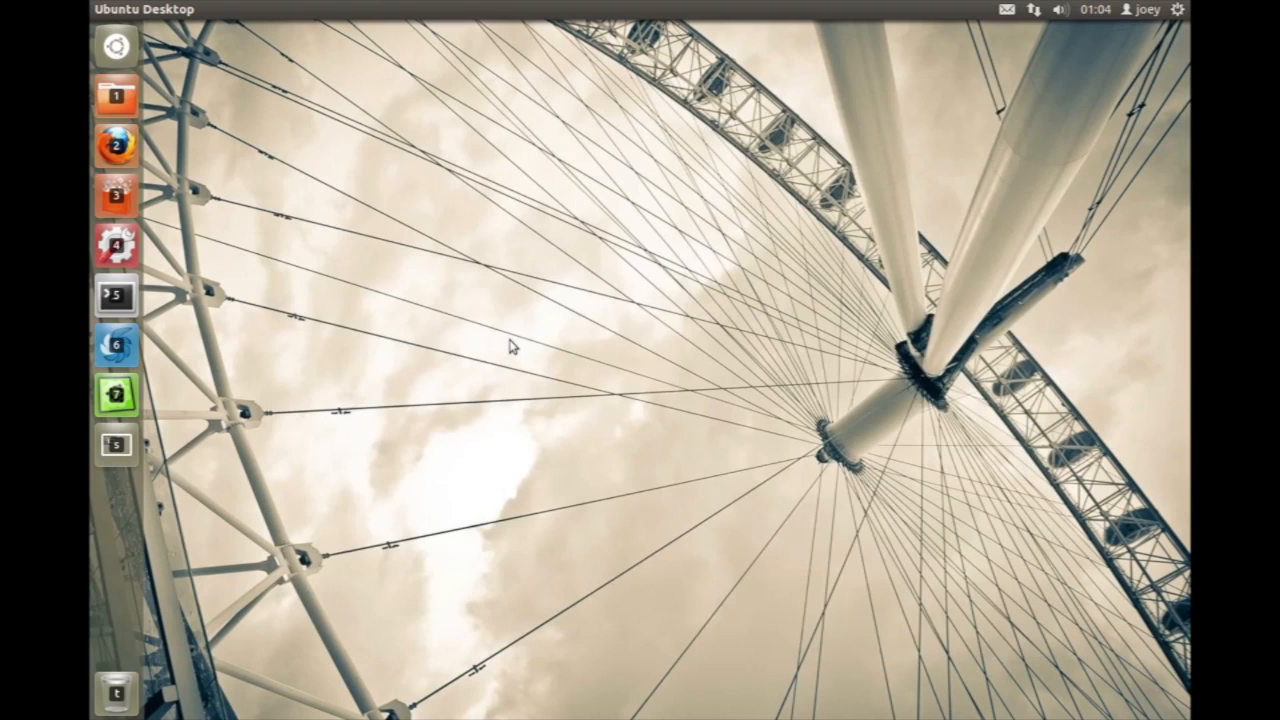
left_click(117, 446)
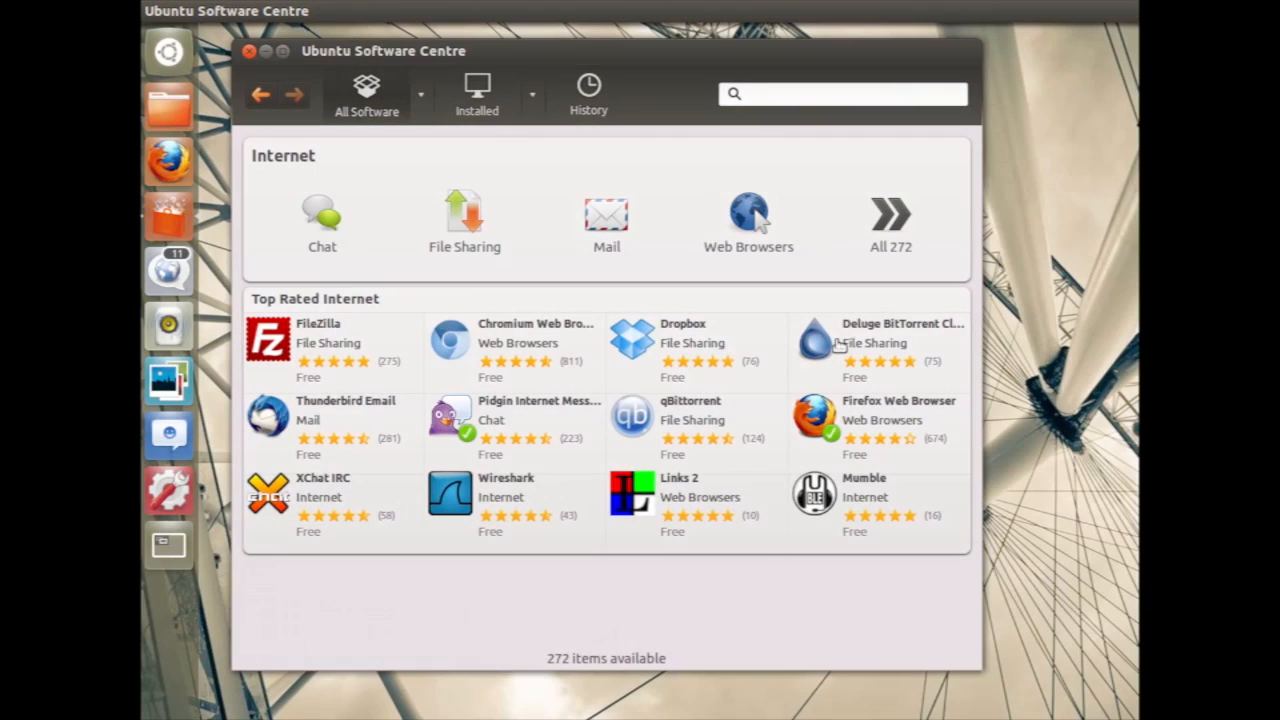
Step: View Deluge BitTorrent Client's details page from the Top Rated Internet list
left_click(875, 345)
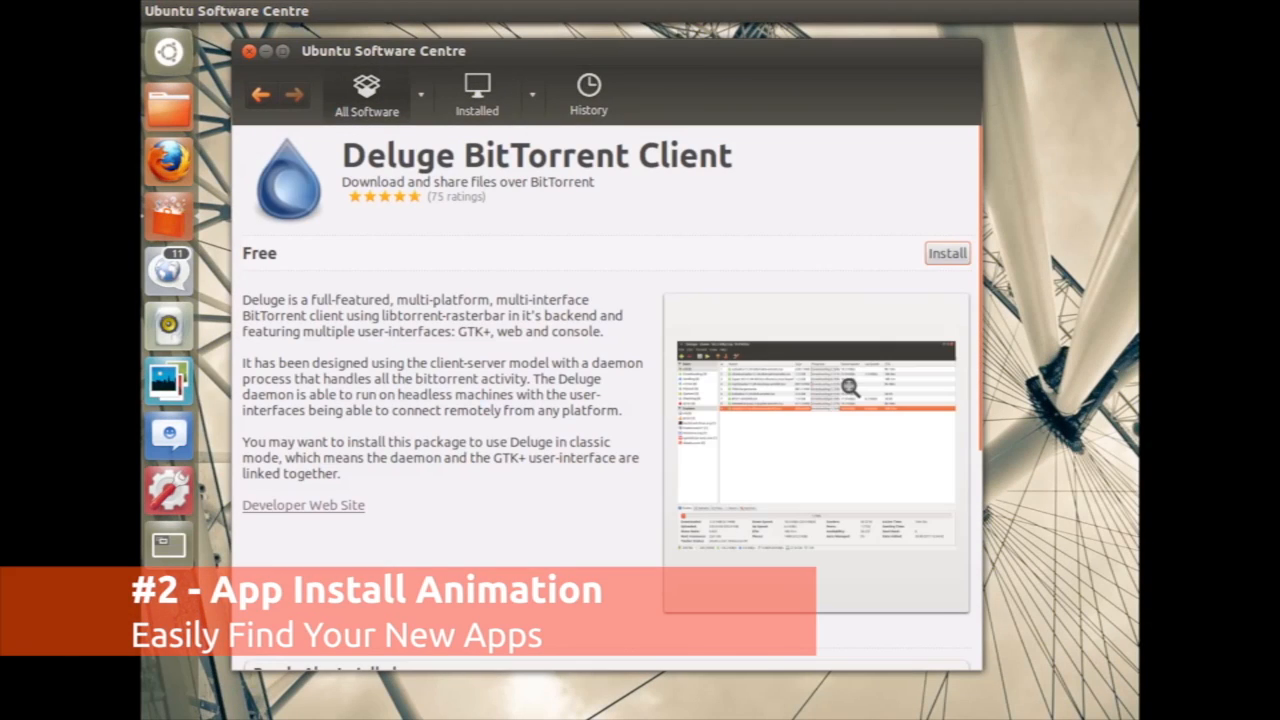
left_click(946, 253)
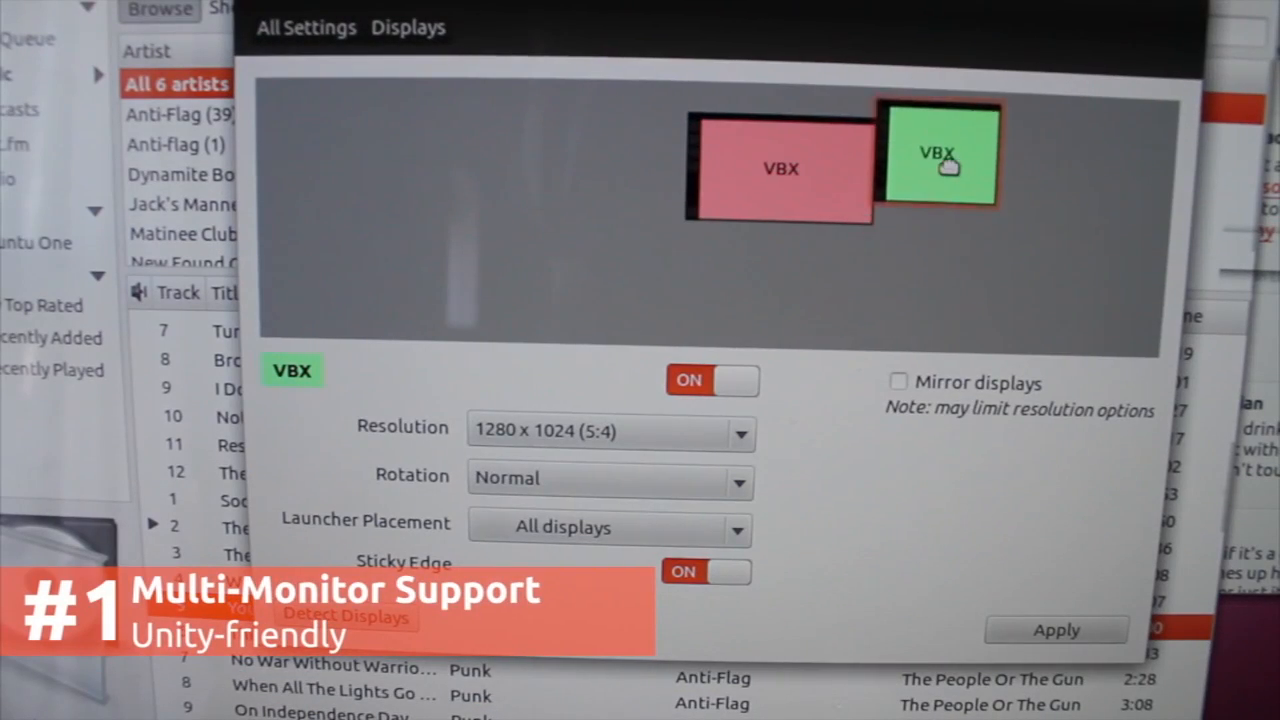
Step: Move the green VBX display to the left of the pink display
left_click_drag(938, 155, 625, 163)
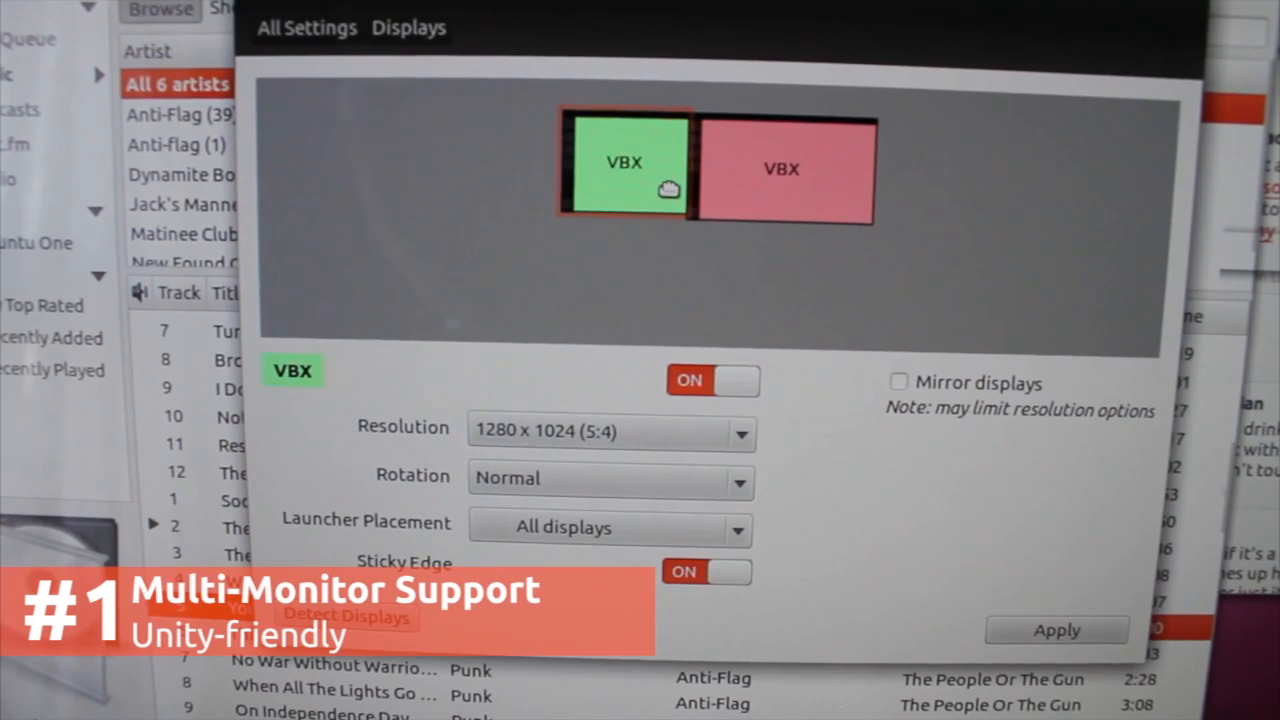
left_click(610, 527)
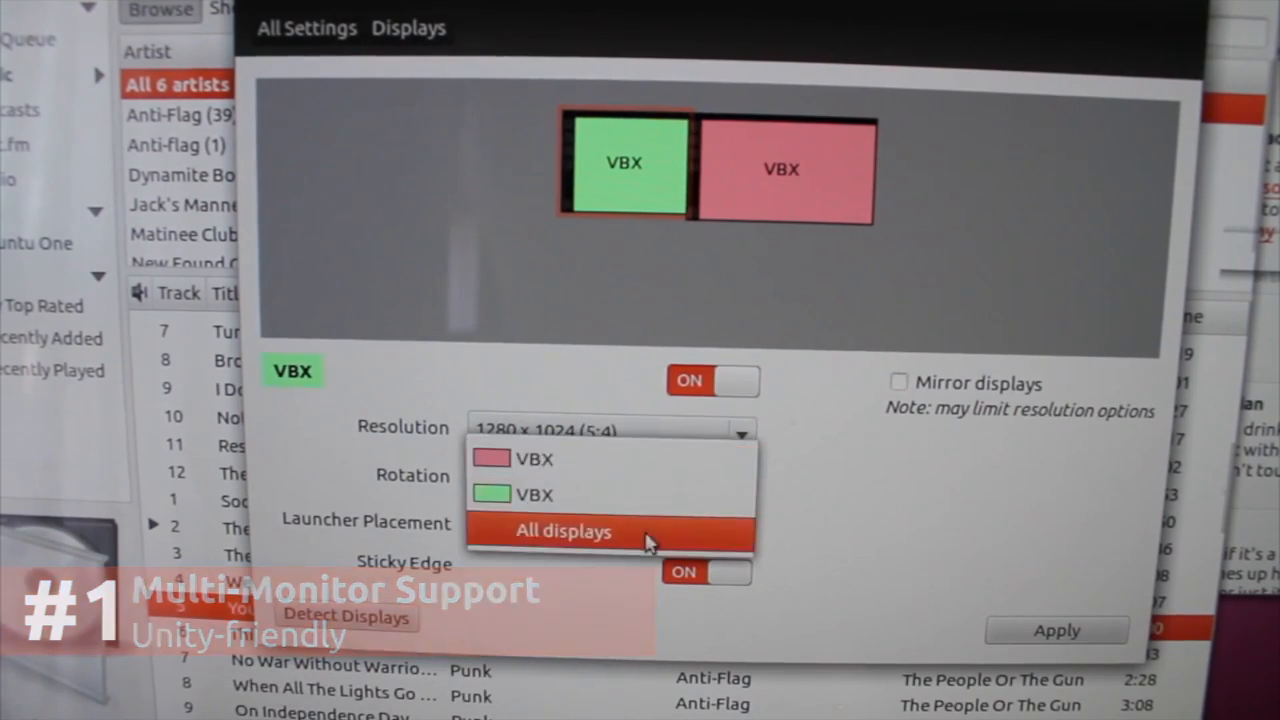